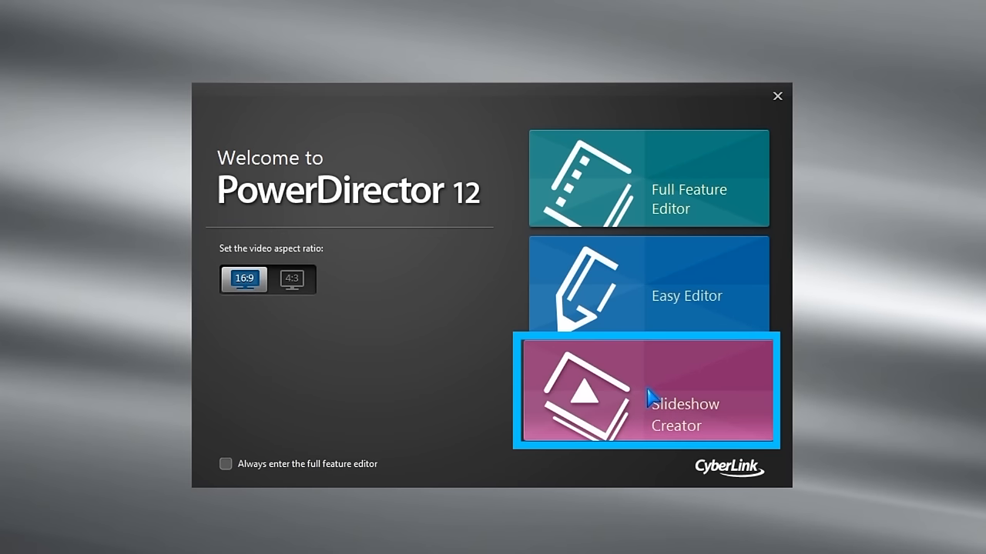
pyautogui.moveTo(654, 296)
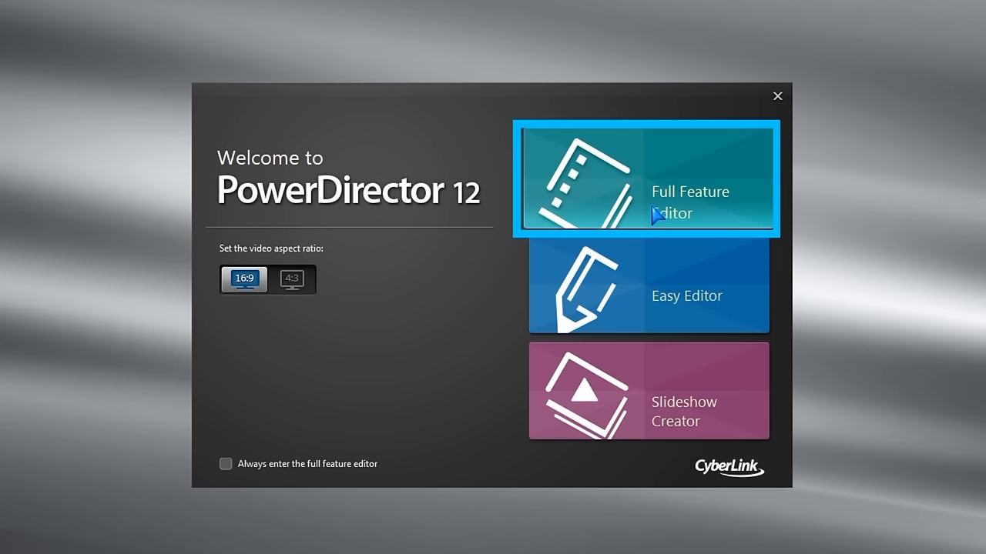
# Enter the Full Feature Editor from the welcome screen
pyautogui.click(670, 184)
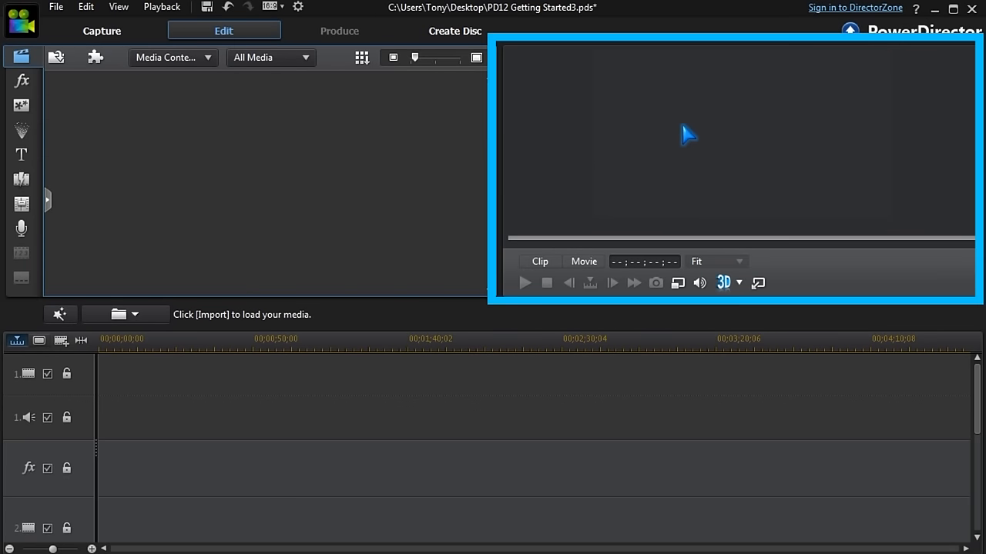
pyautogui.moveTo(691, 169)
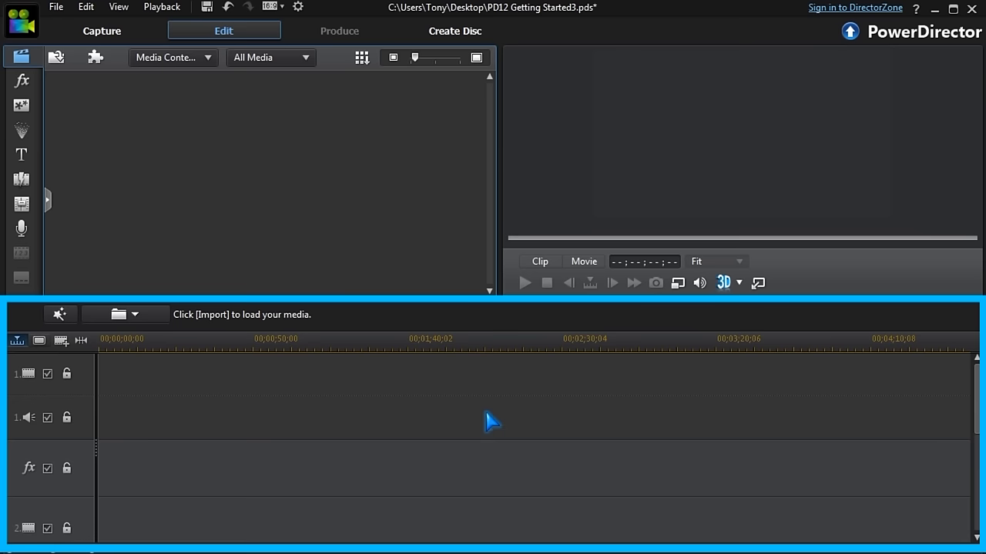
pyautogui.click(18, 81)
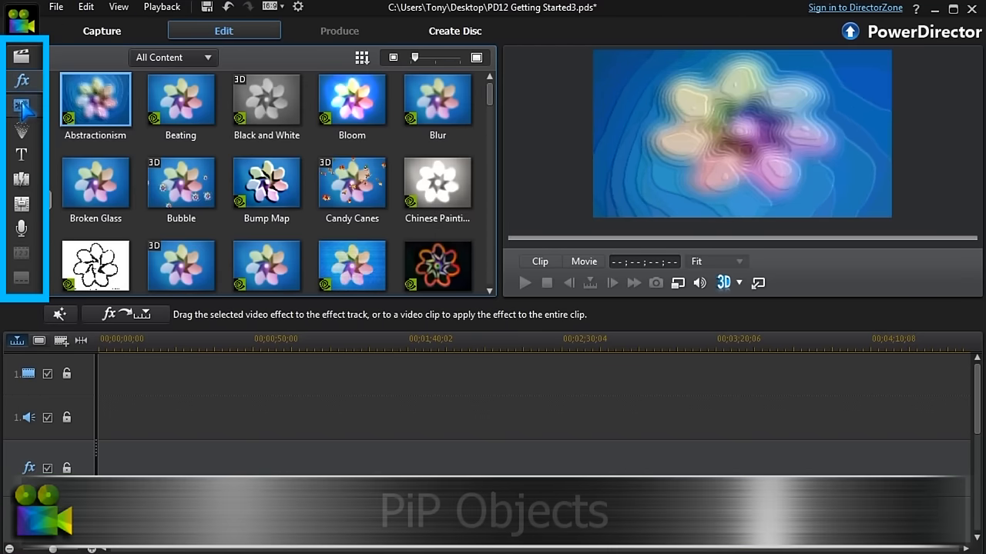
pyautogui.click(22, 105)
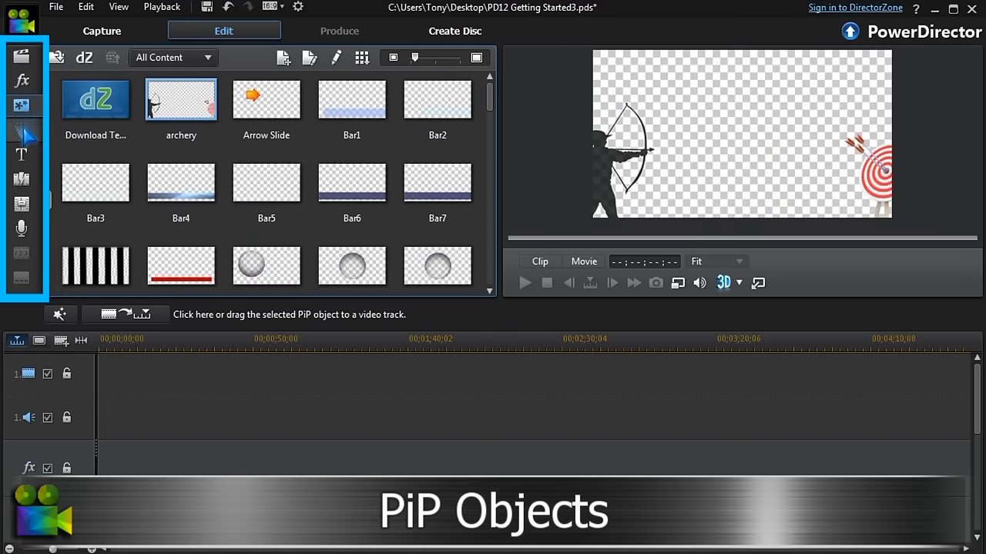
pyautogui.click(21, 154)
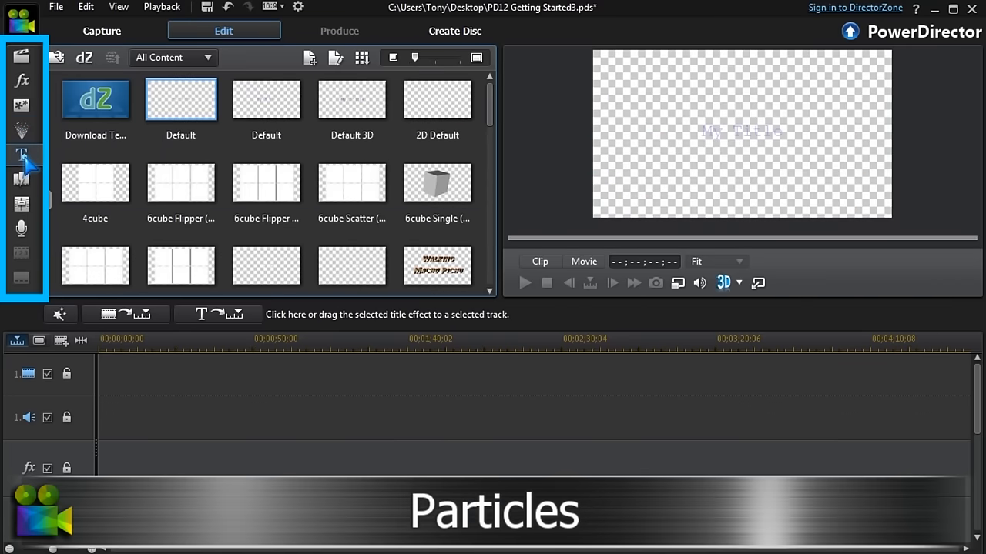
pyautogui.click(22, 179)
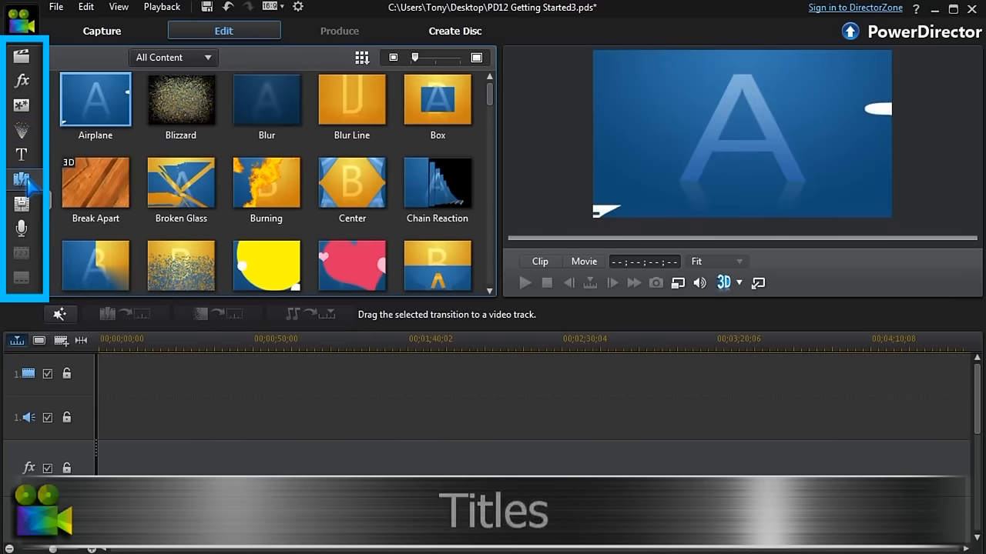
pyautogui.click(21, 203)
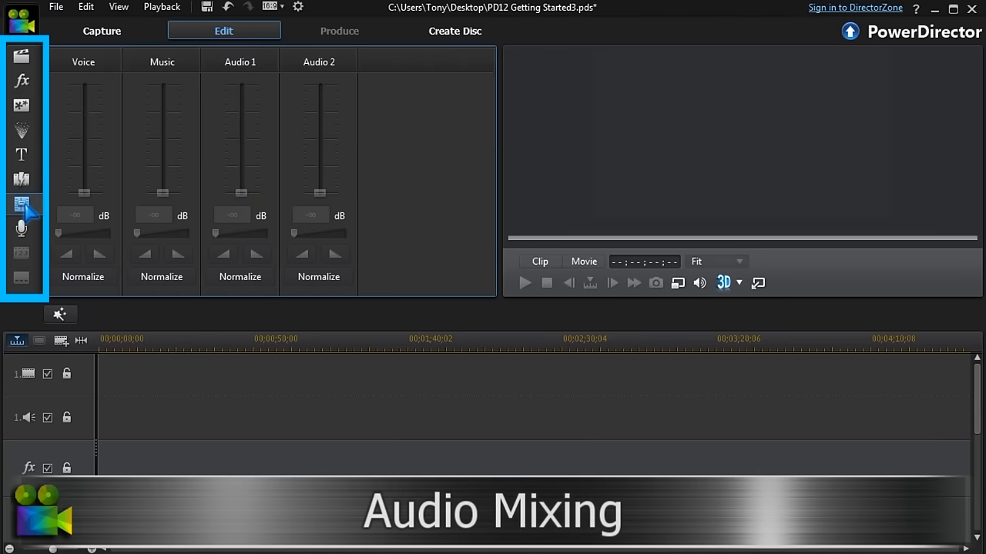
pyautogui.moveTo(23, 203)
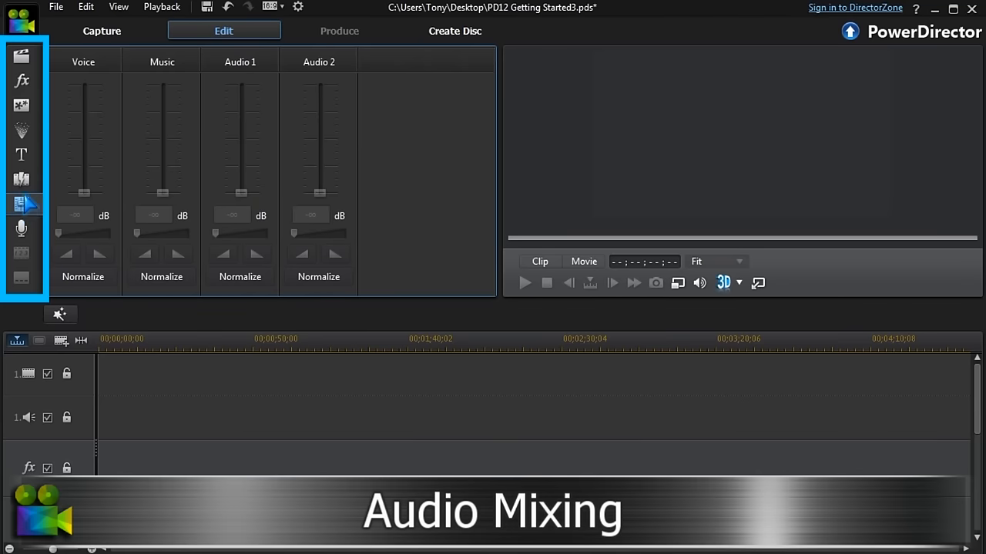
pyautogui.click(21, 56)
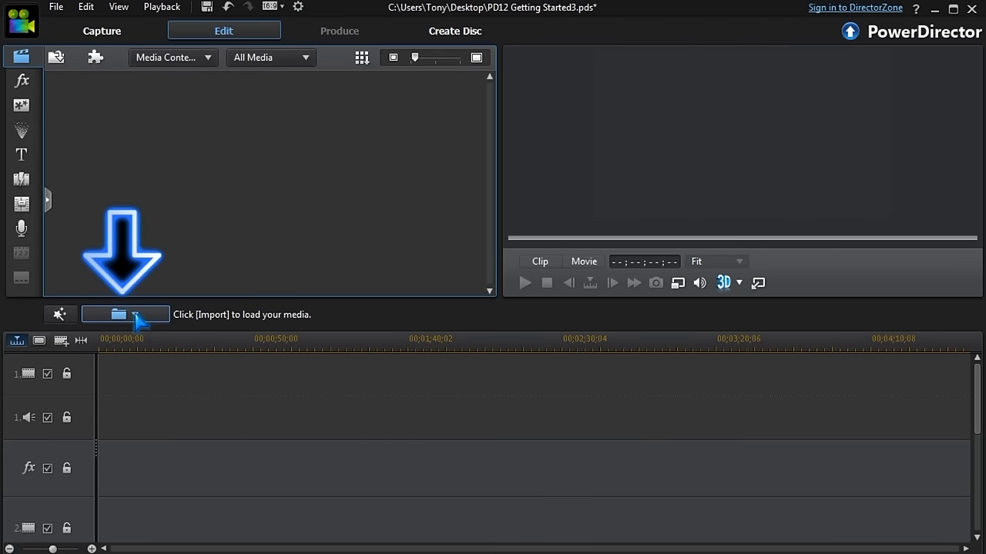
# Import the Holiday Clips .m2ts videos 00001–00004 into the media library
pyautogui.click(120, 314)
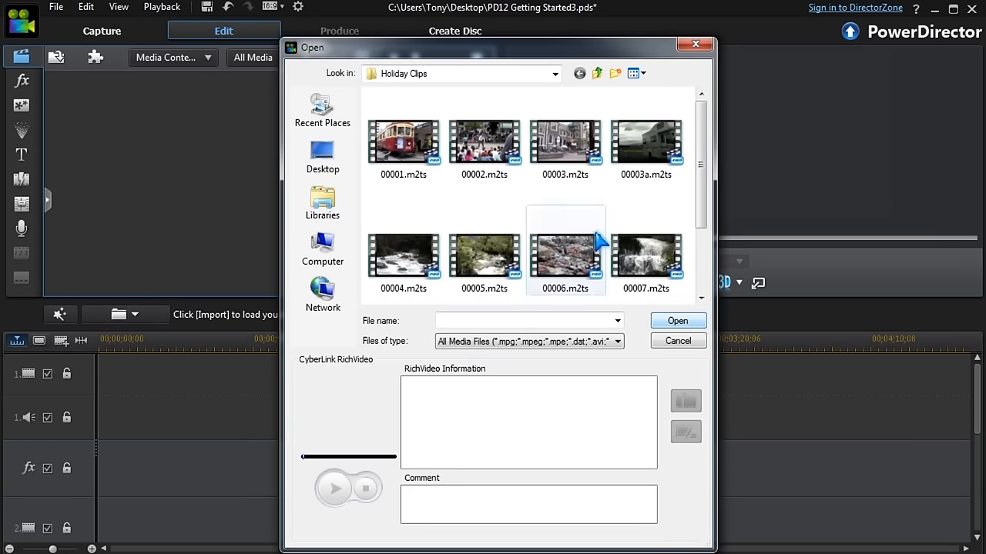
pyautogui.click(403, 142)
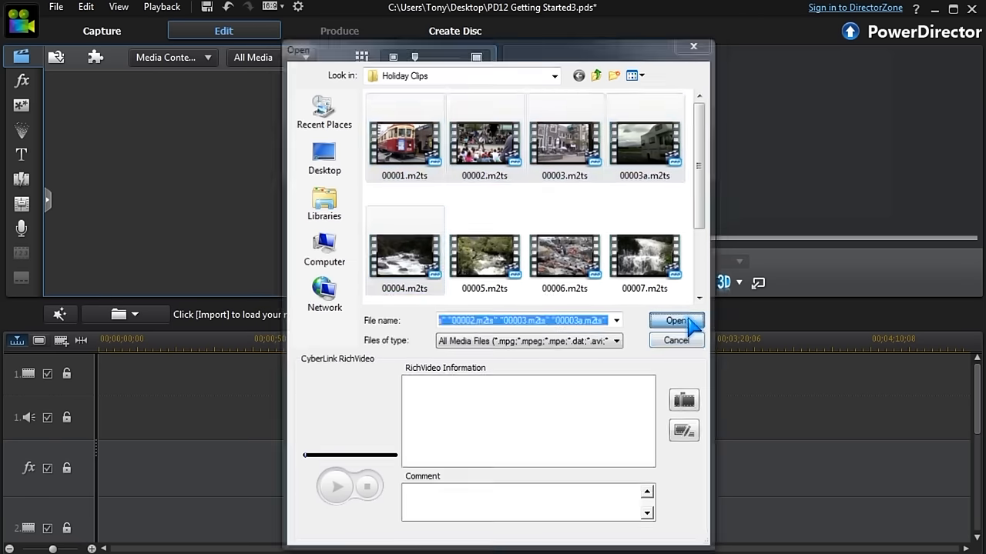
pyautogui.click(673, 320)
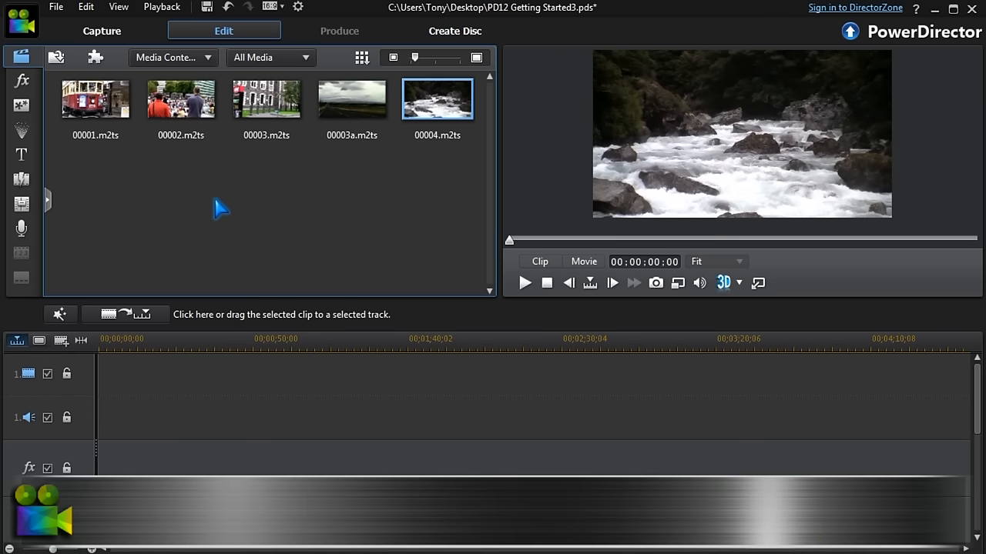
pyautogui.click(57, 58)
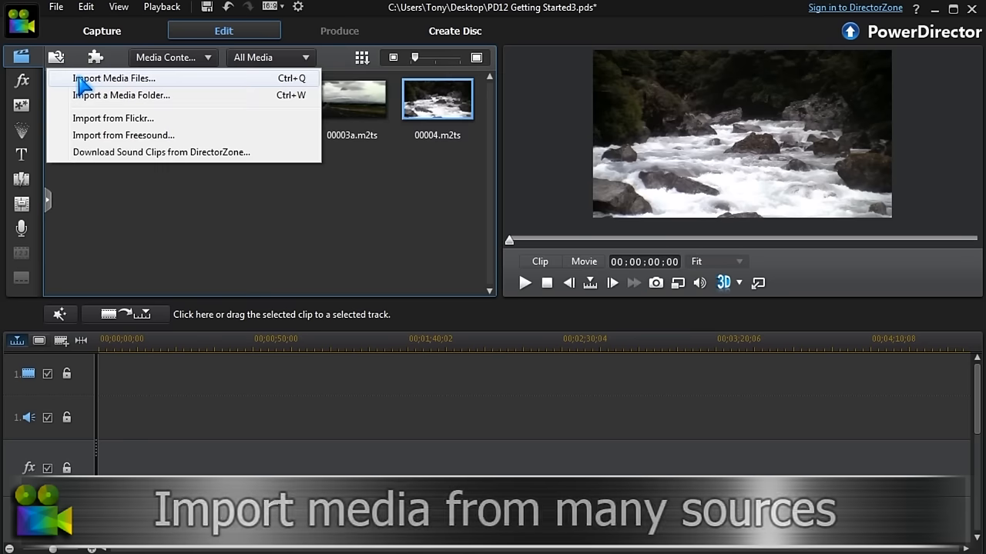
# Import the whole Holiday Shots photo folder into the media library
pyautogui.click(121, 96)
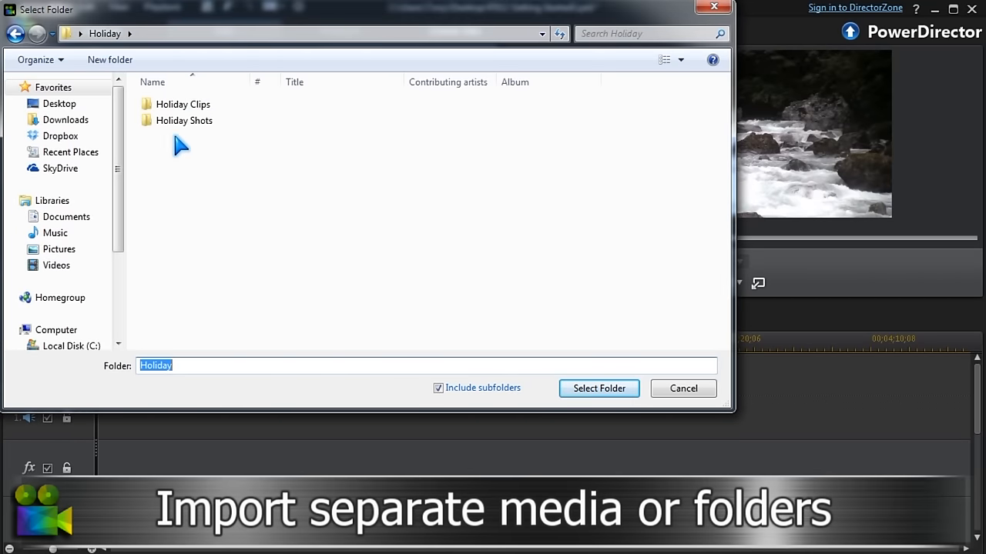
pyautogui.click(183, 120)
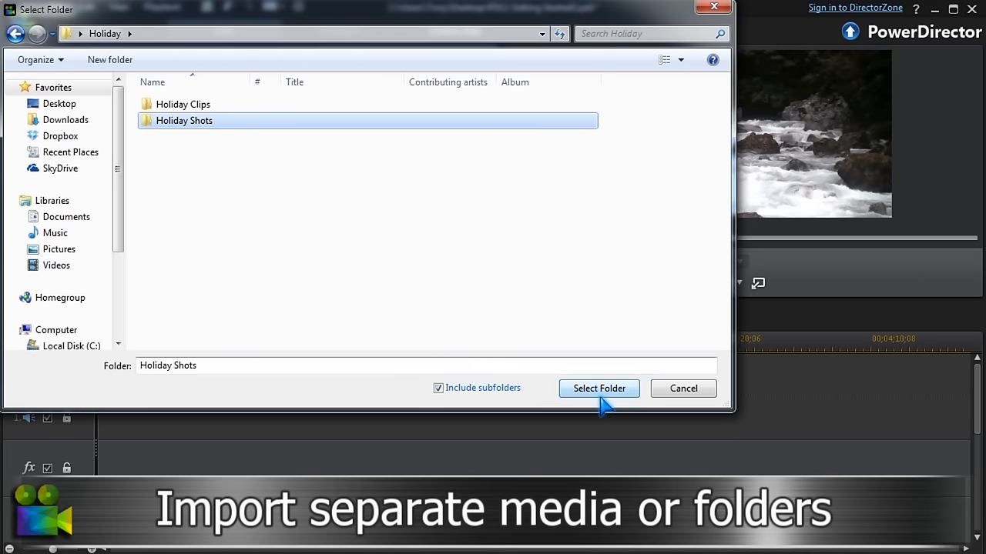
pyautogui.click(598, 388)
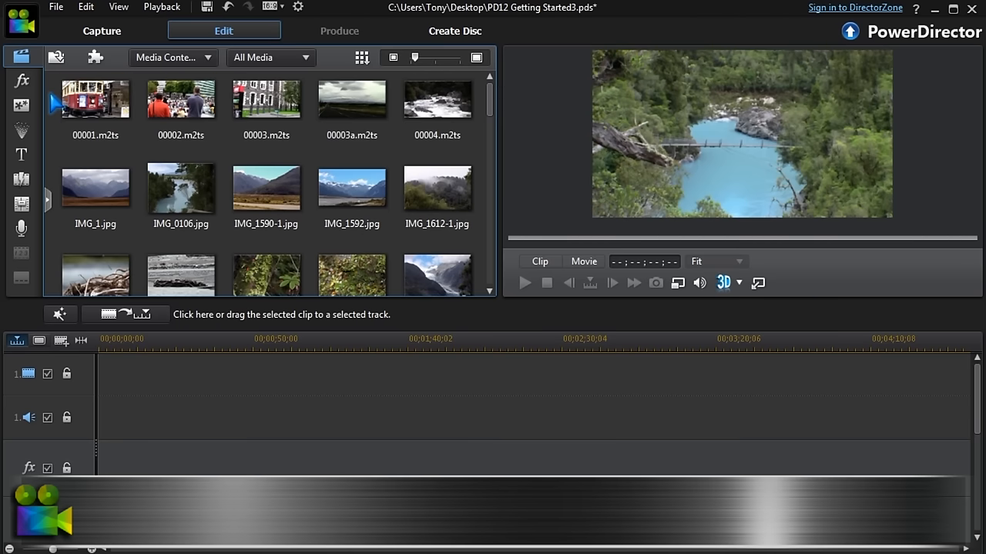
# Import the Travelling_Roads.wav music file into the media library
pyautogui.click(77, 59)
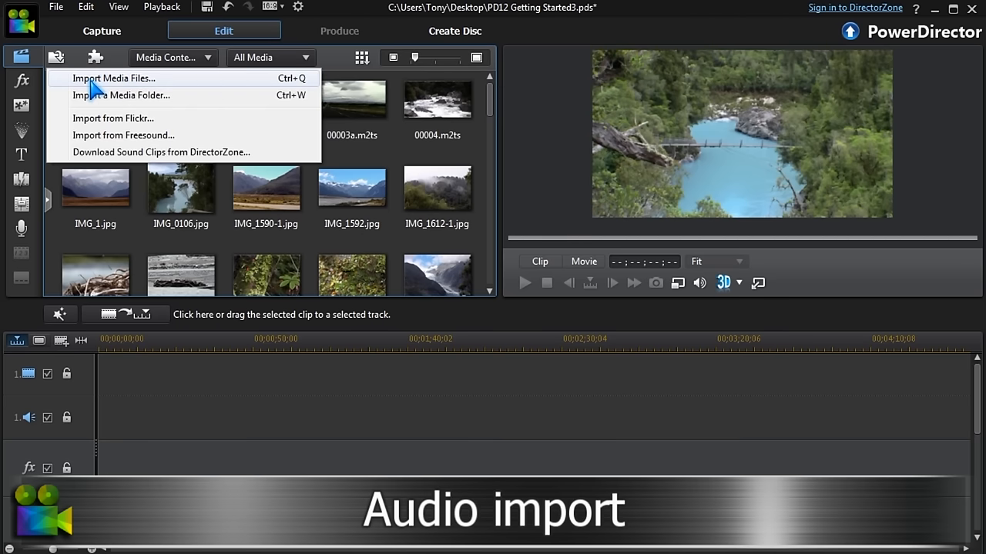
pyautogui.click(114, 77)
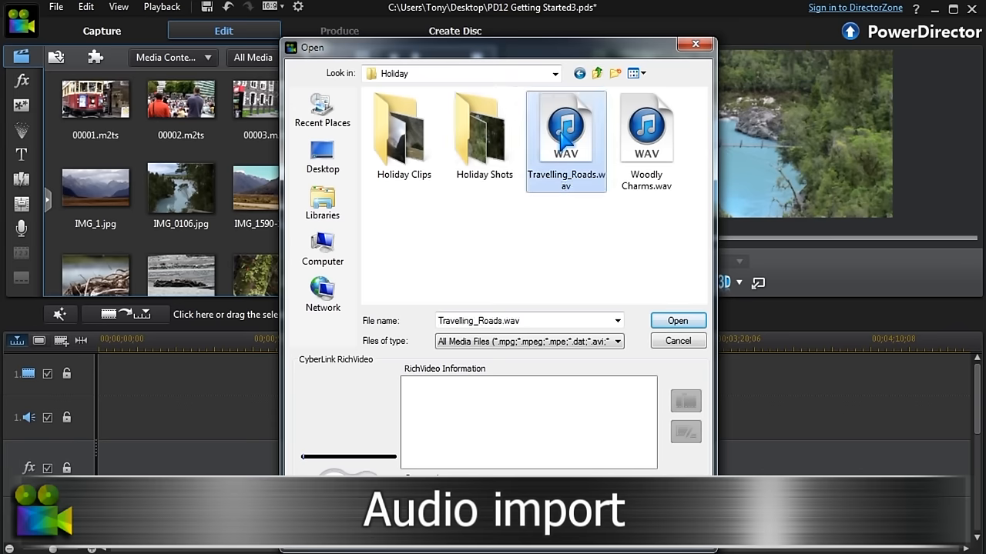
pyautogui.click(678, 320)
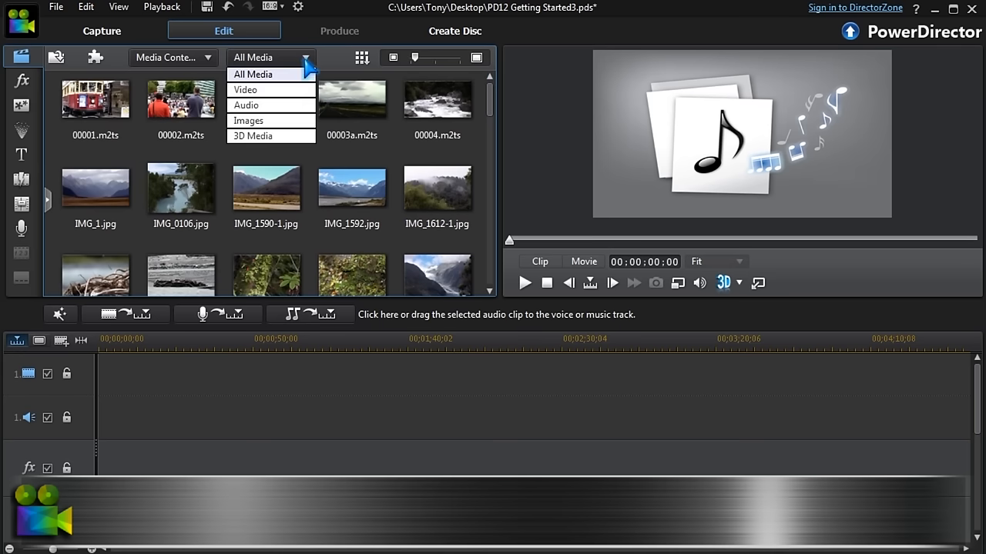
pyautogui.click(245, 90)
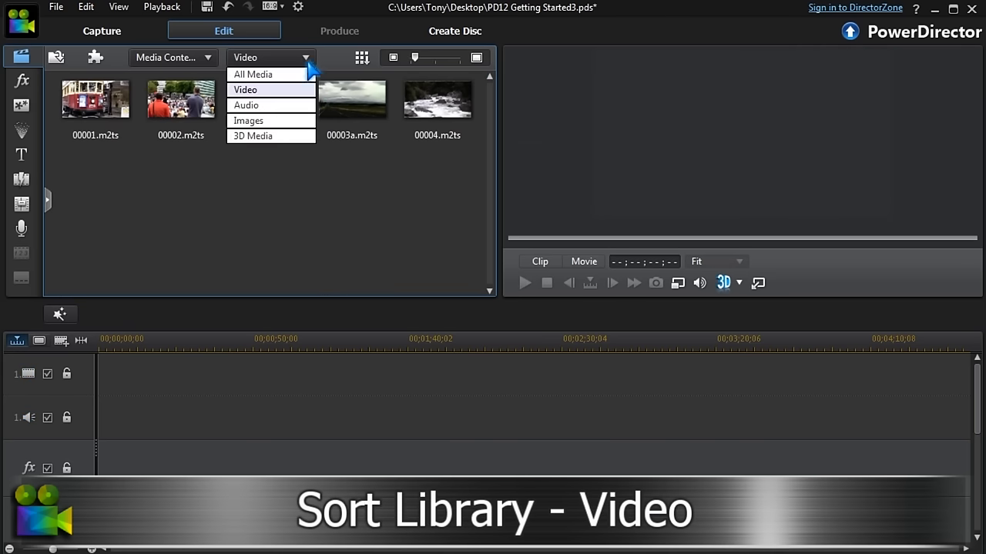
pyautogui.click(246, 105)
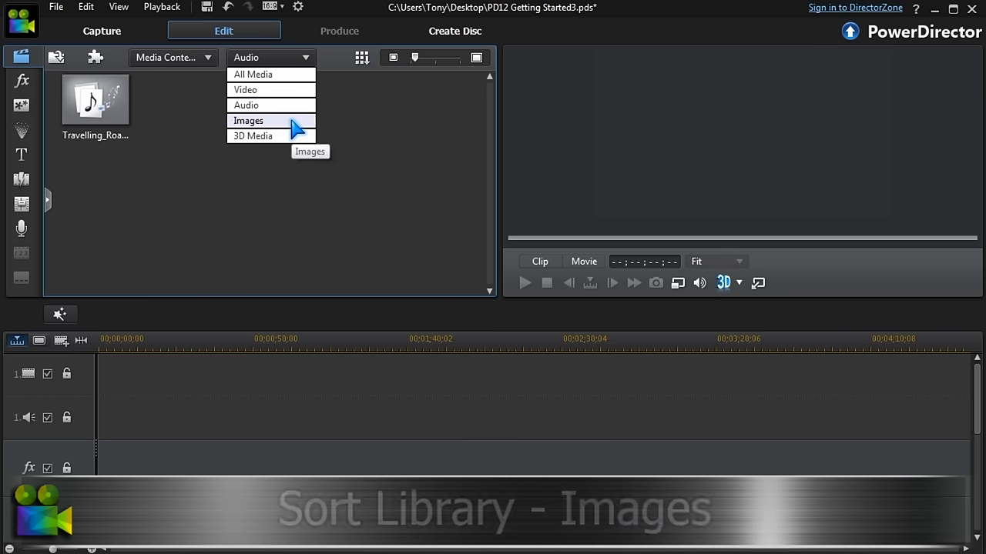
pyautogui.click(248, 120)
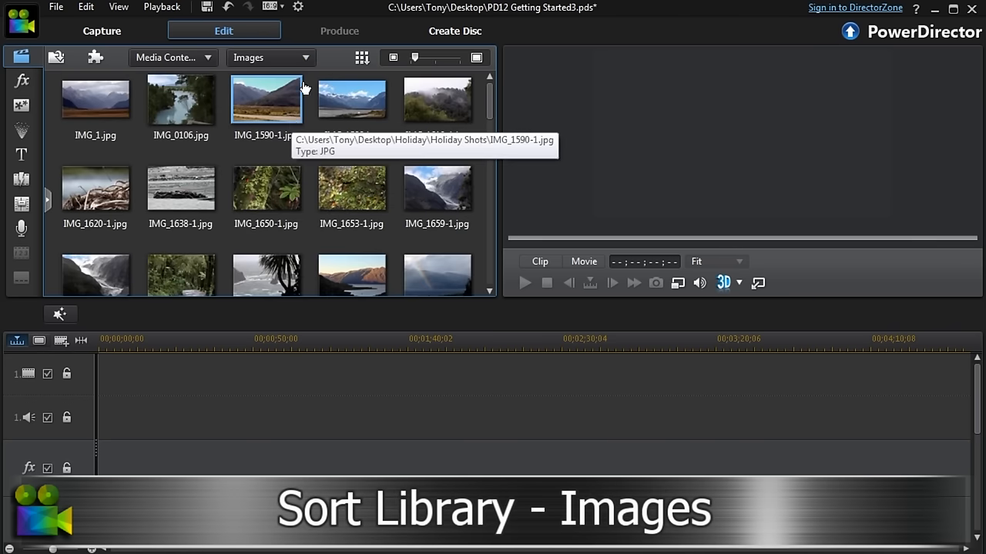
pyautogui.click(299, 57)
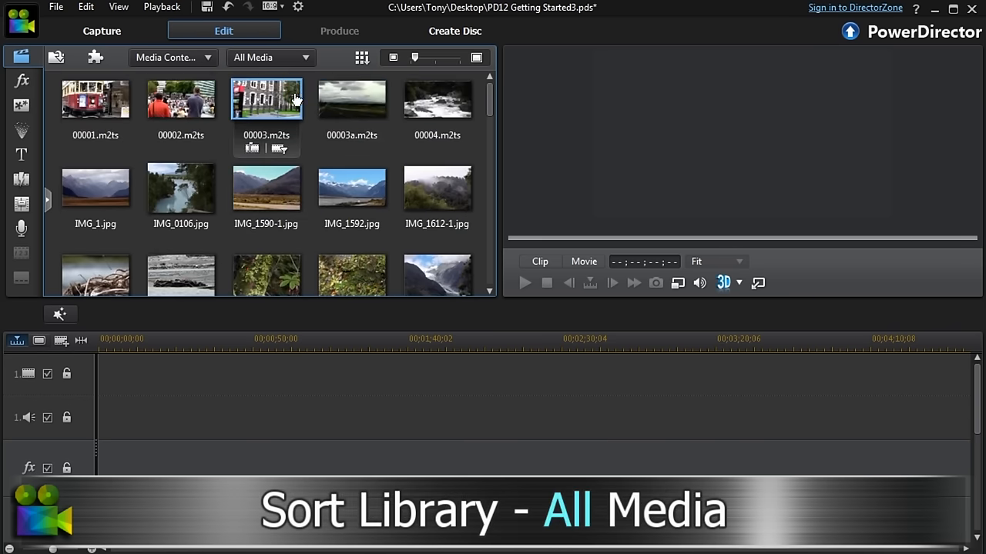
pyautogui.click(95, 100)
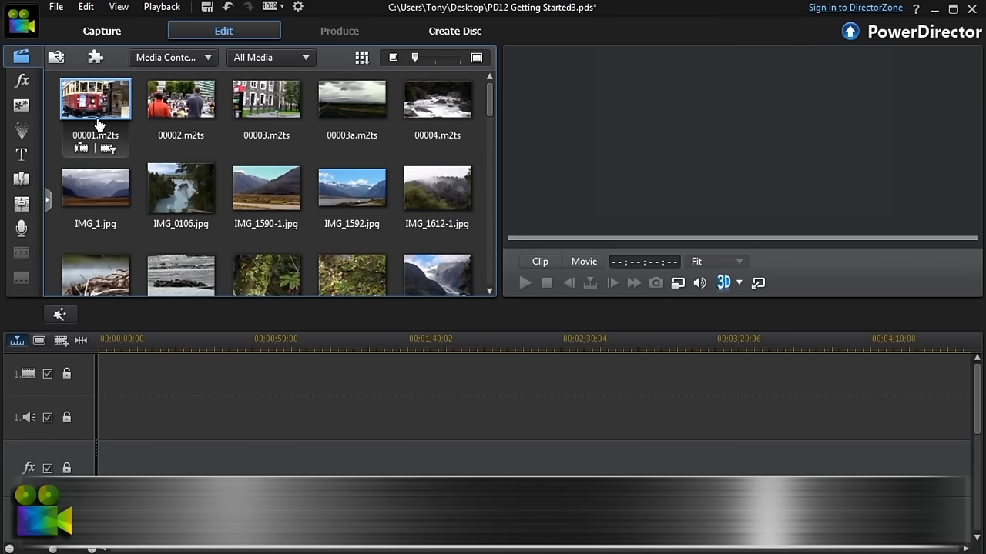
# Place the tram video clip and following holiday media onto the video track
pyautogui.click(94, 98)
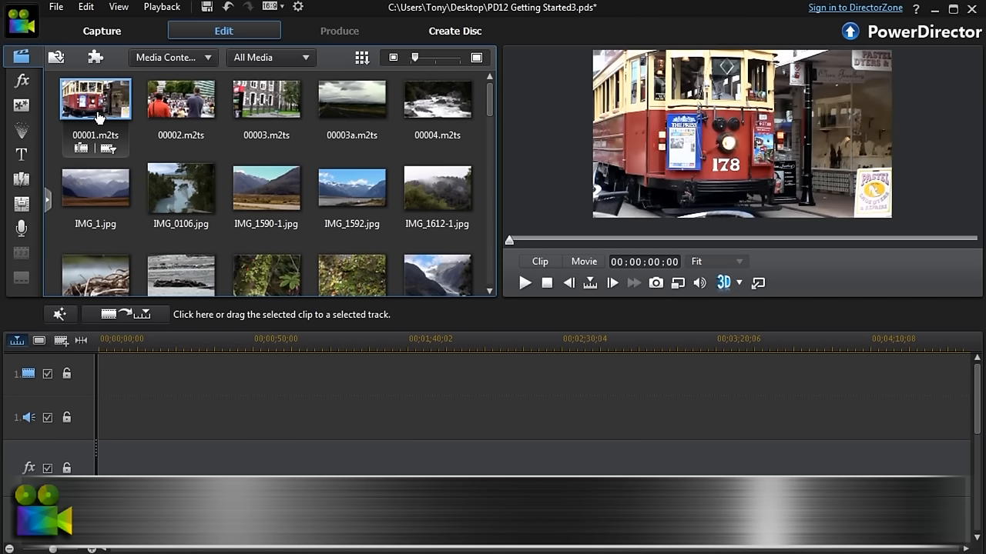
pyautogui.moveTo(338, 106)
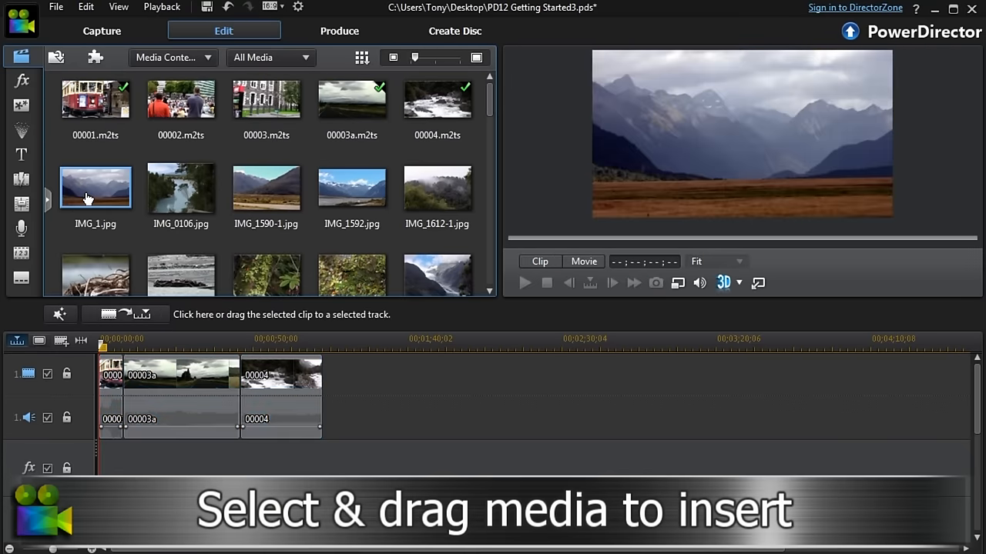
pyautogui.scroll(-3)
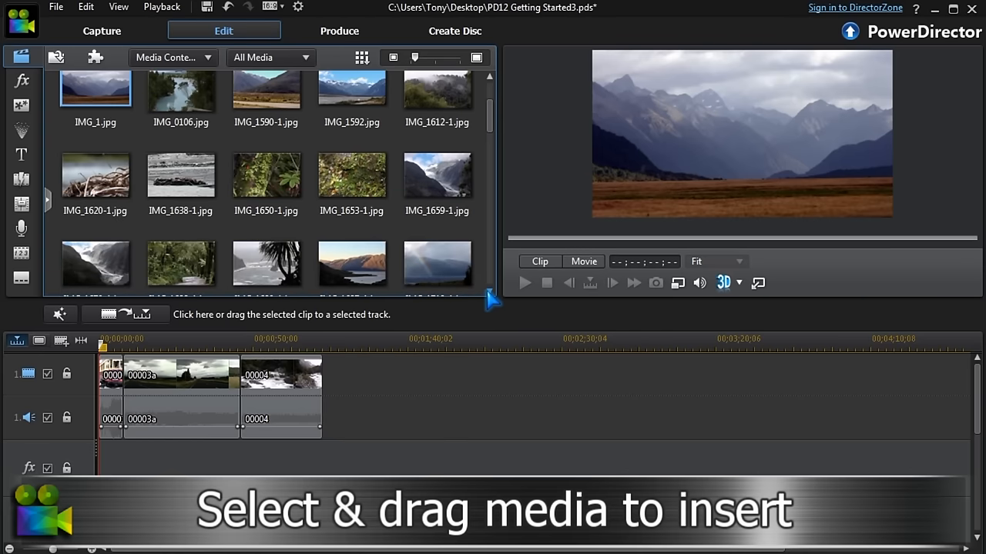
pyautogui.moveTo(279, 188)
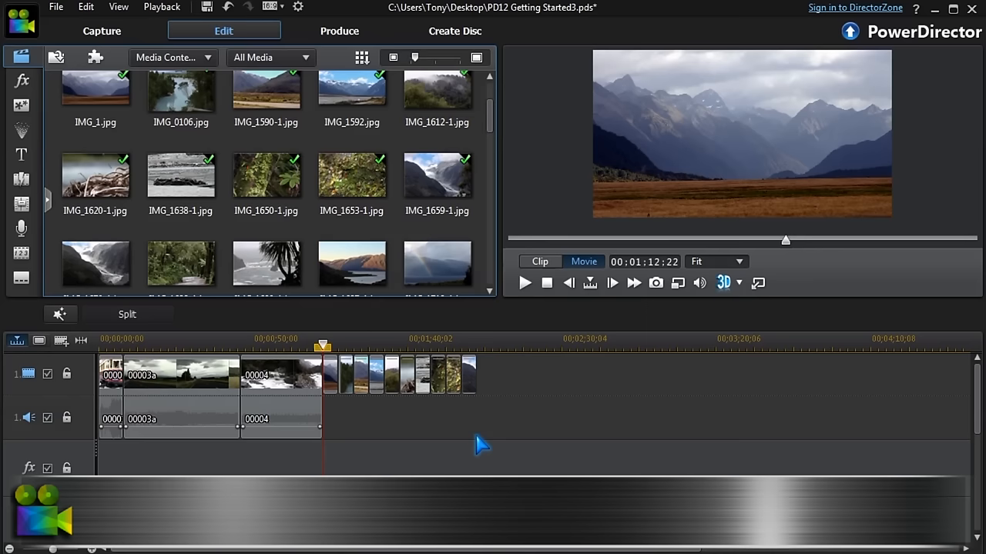
pyautogui.click(60, 314)
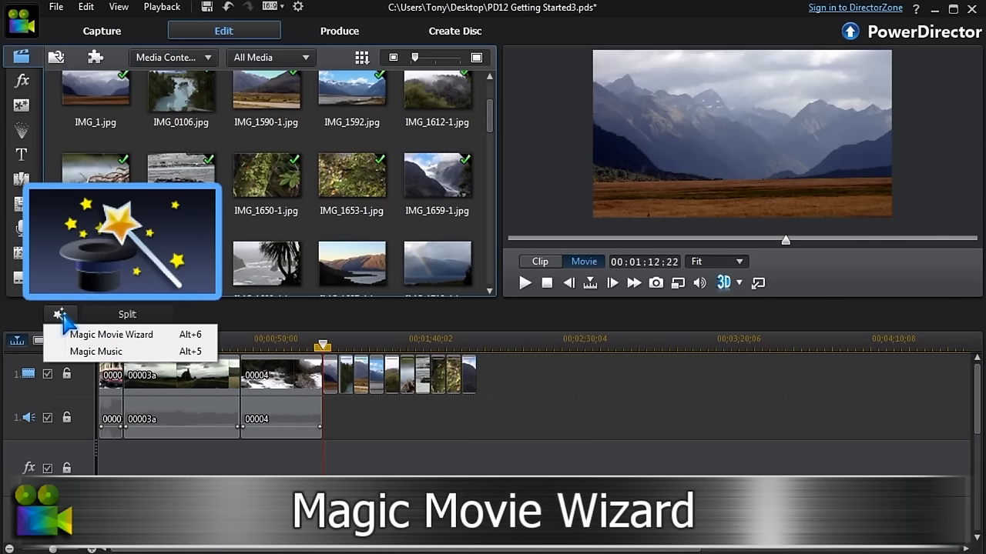
pyautogui.click(111, 334)
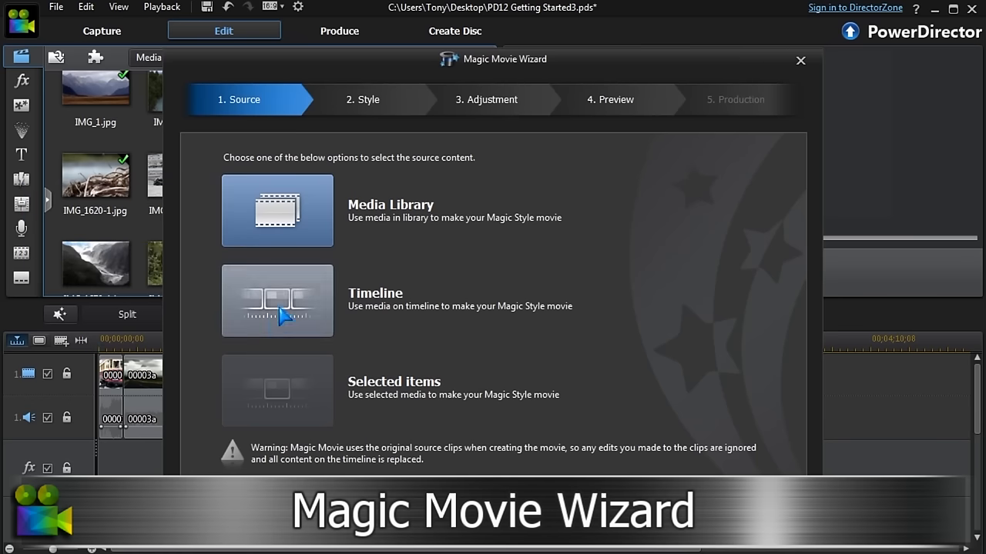
pyautogui.moveTo(314, 397)
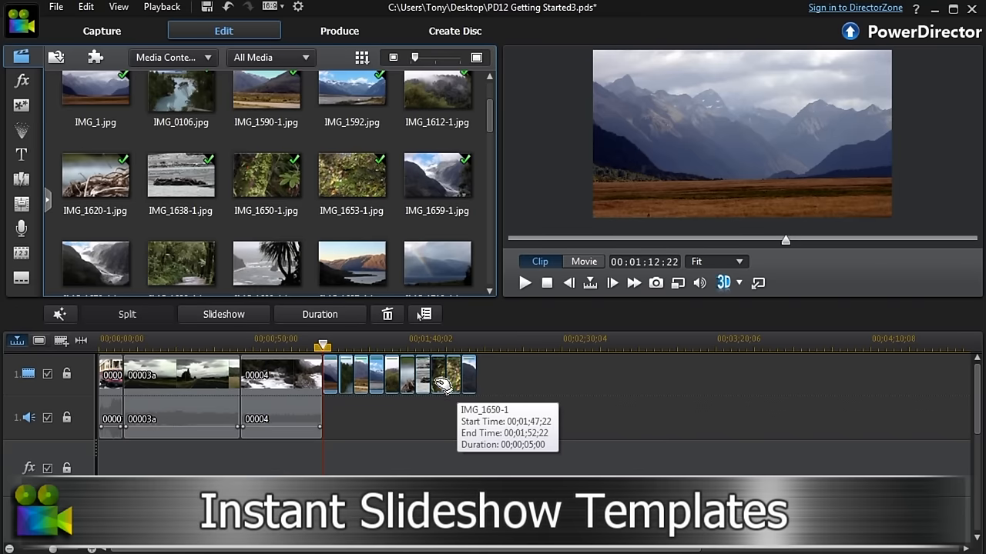
pyautogui.click(224, 314)
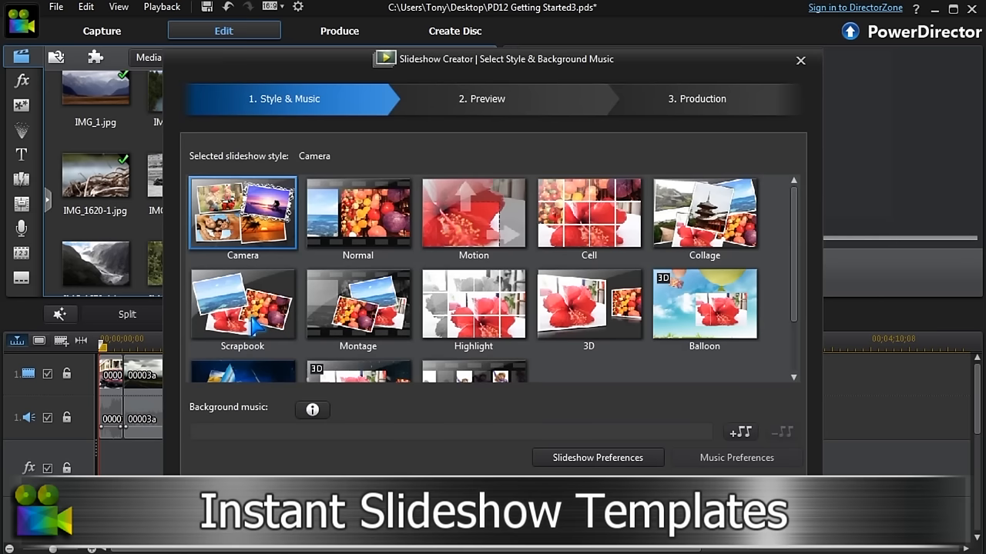
pyautogui.moveTo(588, 222)
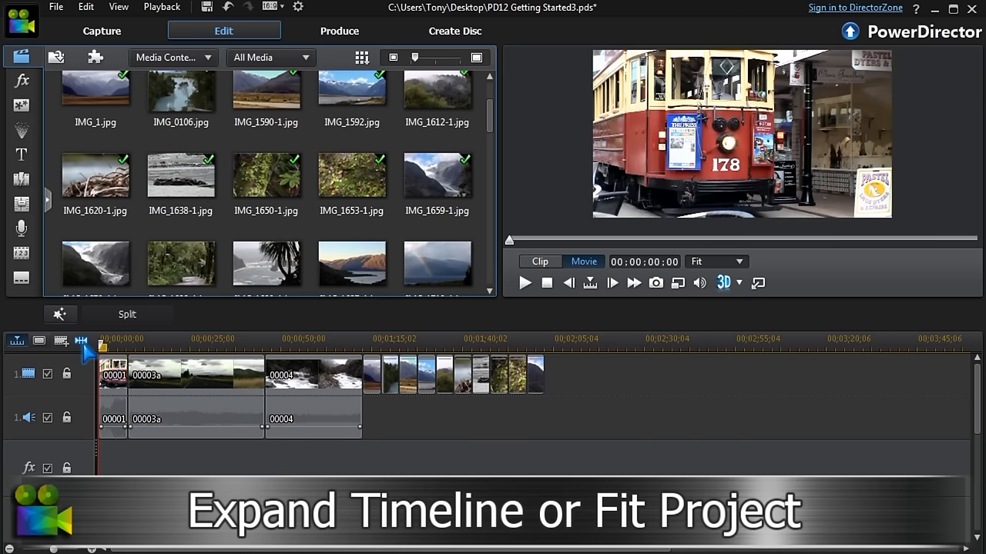
# Fit the project in the timeline and step the tram clip preview forward three frames
pyautogui.click(81, 342)
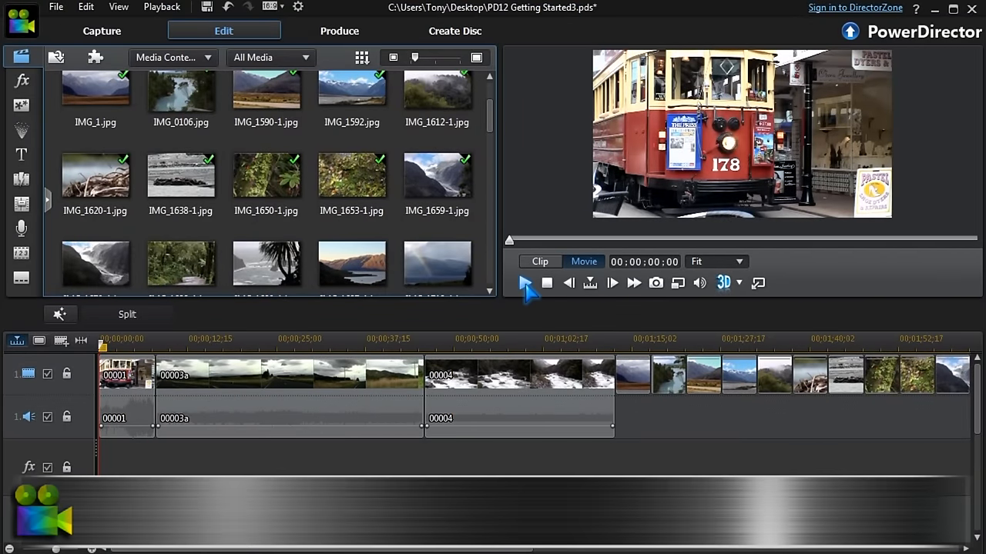
pyautogui.click(525, 283)
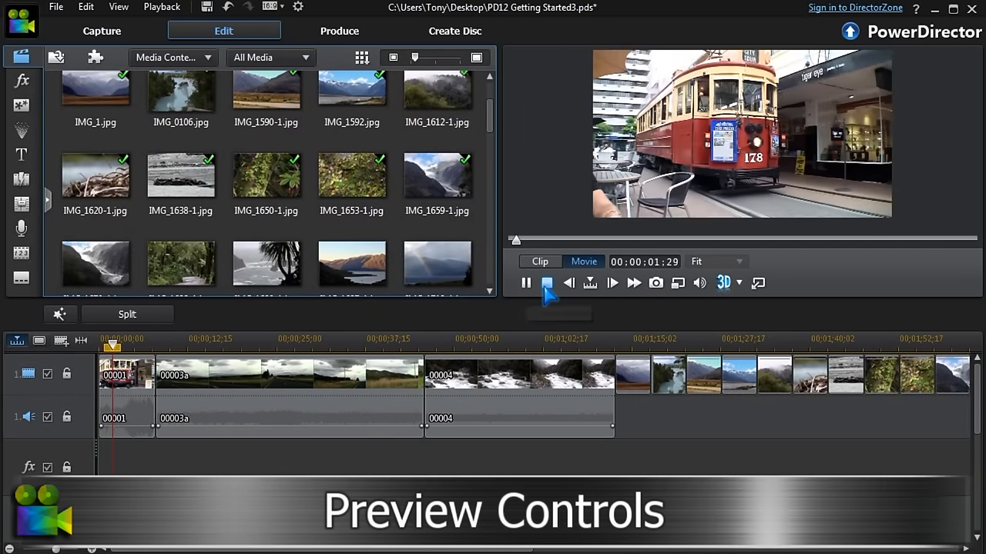
pyautogui.click(546, 283)
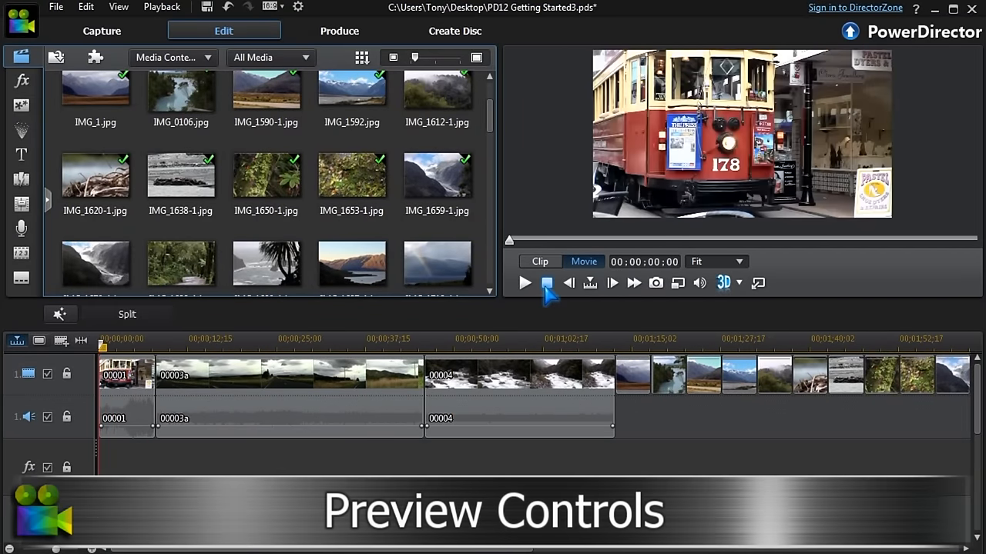
pyautogui.click(612, 283)
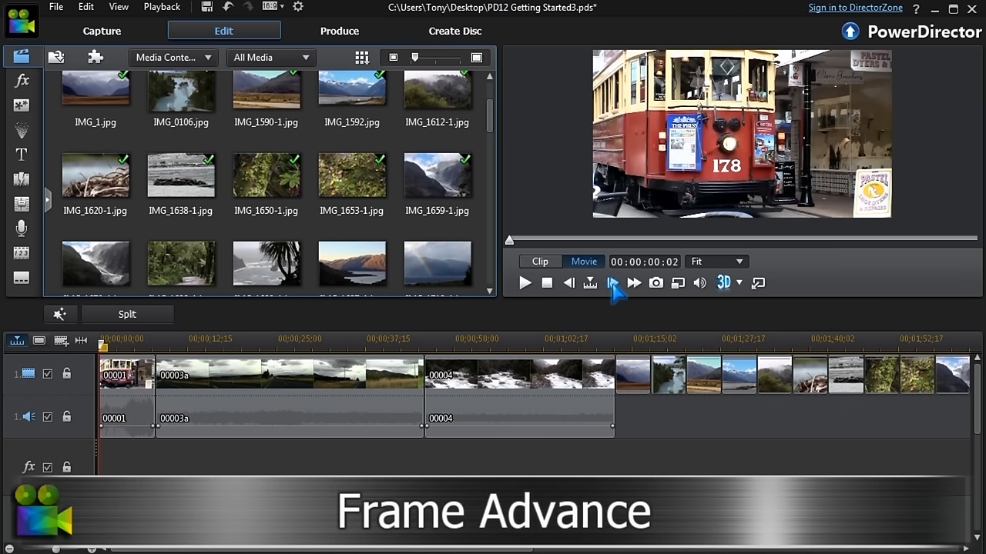
pyautogui.click(612, 283)
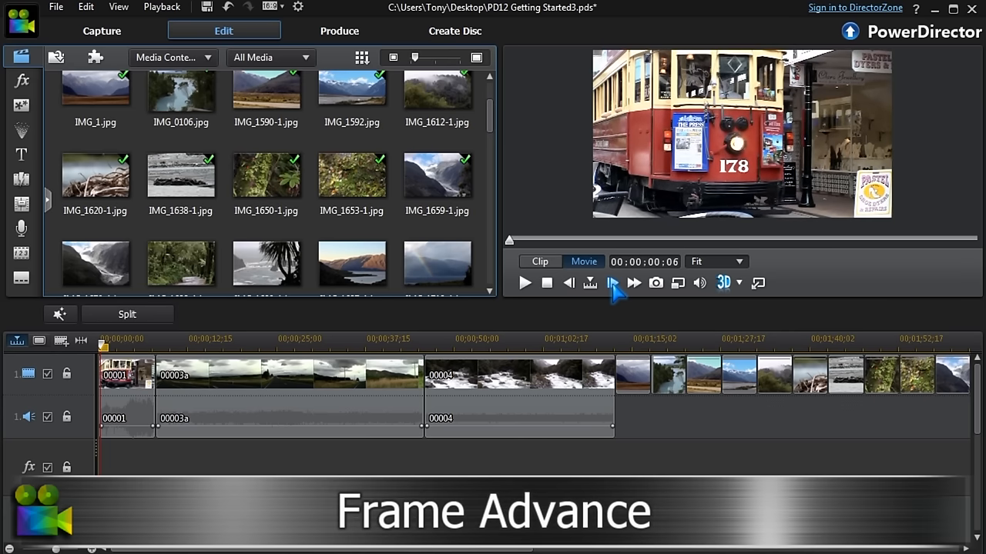
pyautogui.click(612, 283)
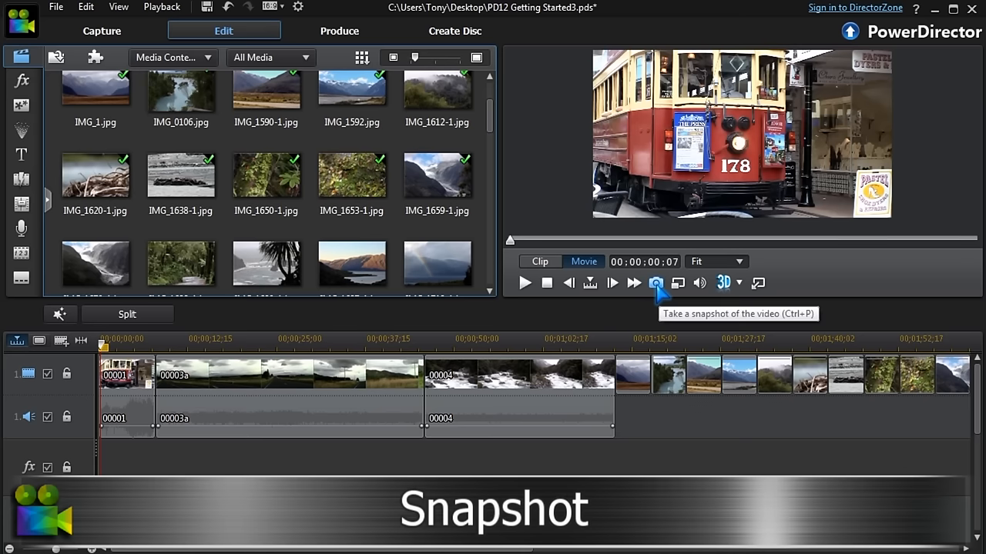
pyautogui.moveTo(659, 291)
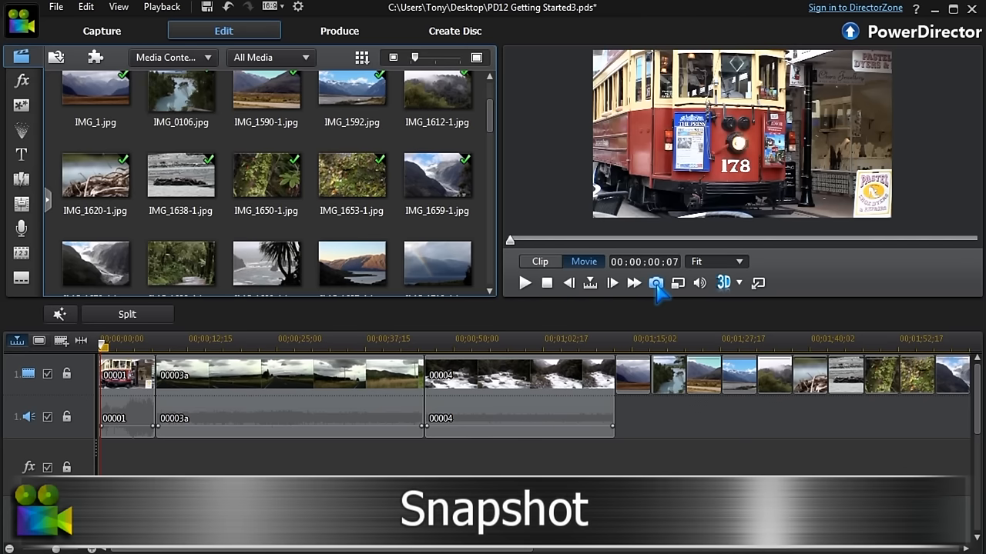
pyautogui.moveTo(693, 292)
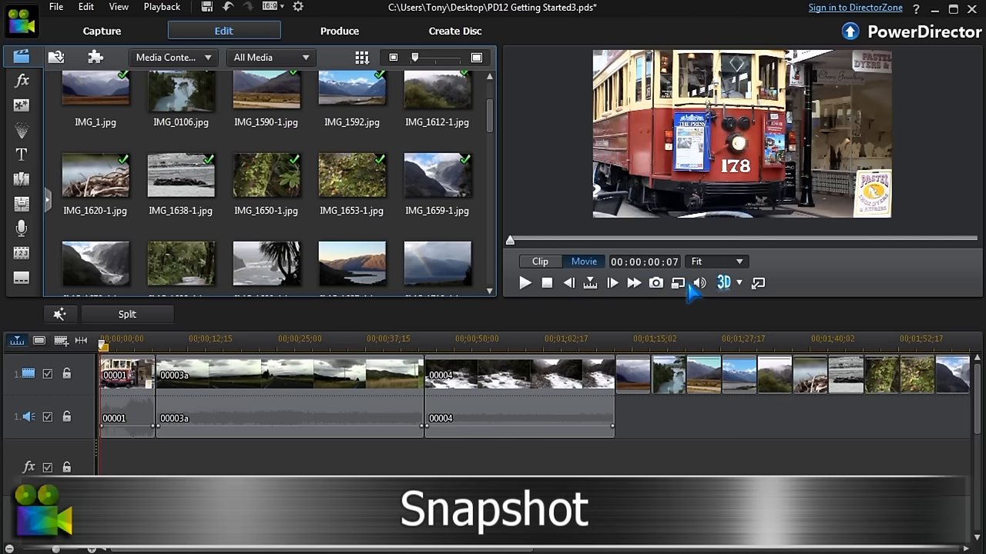
# Undock the preview into its own floating window
pyautogui.click(736, 283)
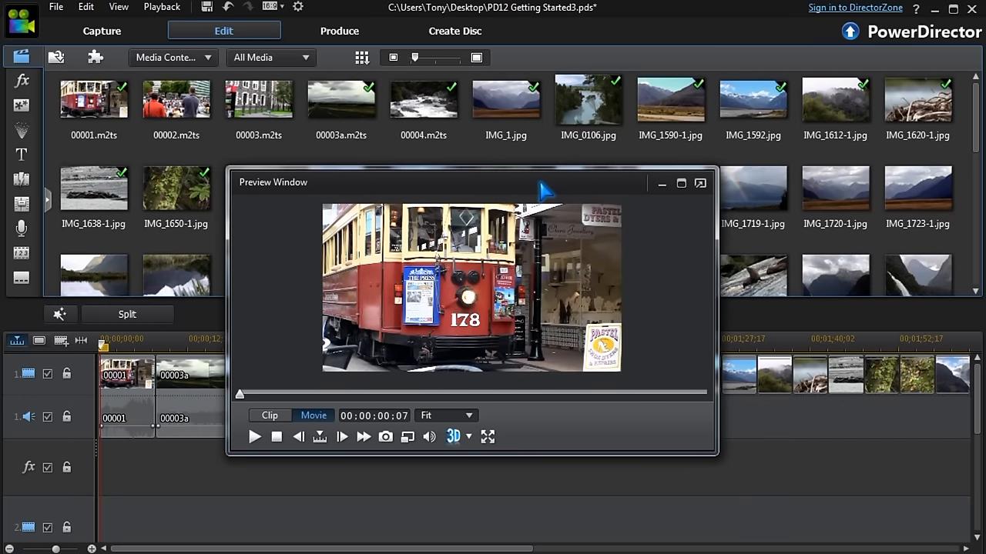
pyautogui.moveTo(720, 468)
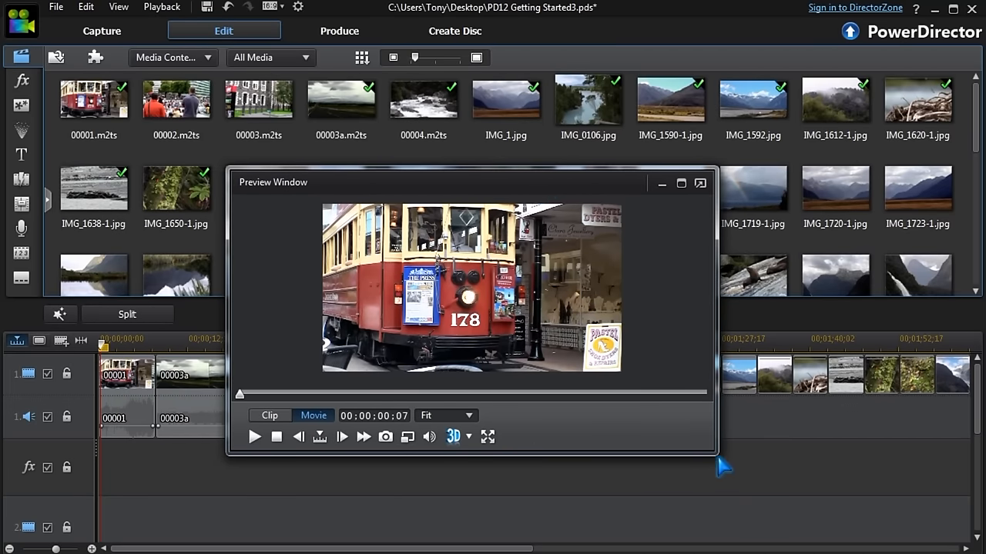
# Resize the floating preview window before docking it back into the editor
pyautogui.moveTo(721, 462); pyautogui.dragTo(859, 539)
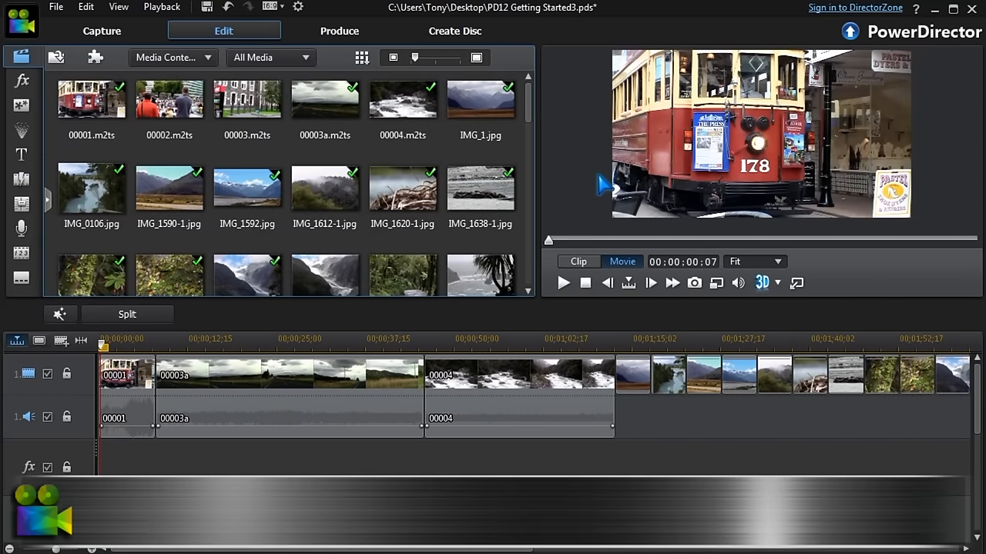
# Split clip 0003a at the playhead and remove its end part, moving later clips up
pyautogui.click(285, 373)
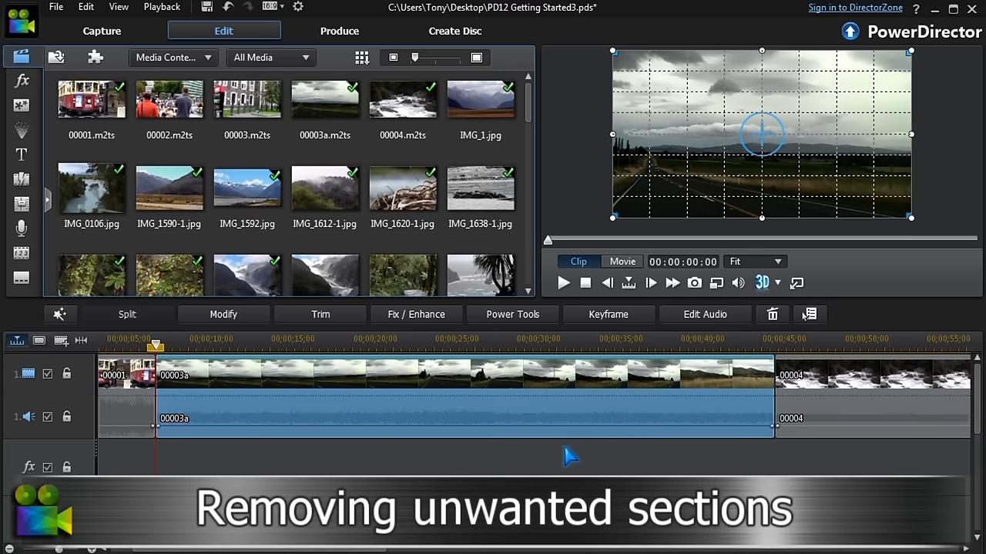
pyautogui.click(609, 342)
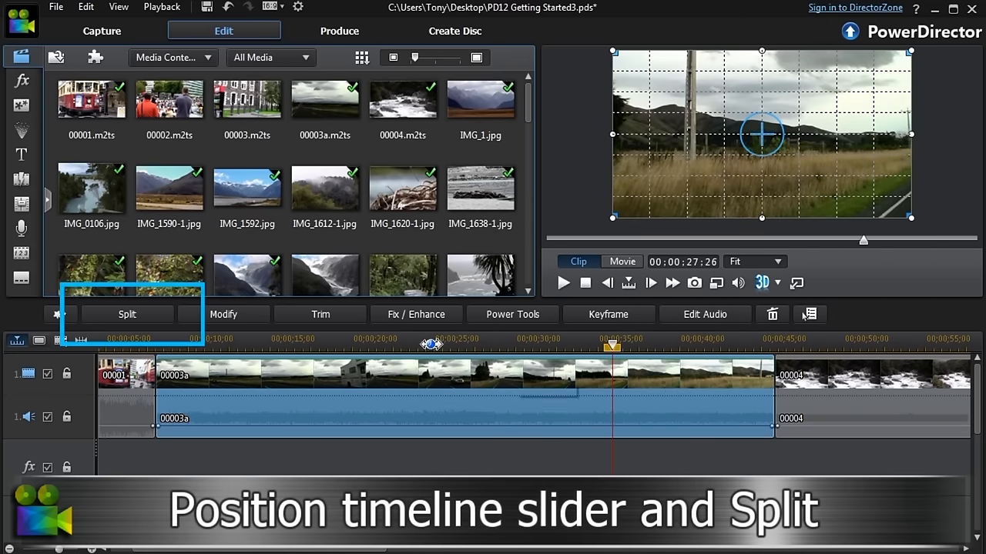
pyautogui.click(126, 314)
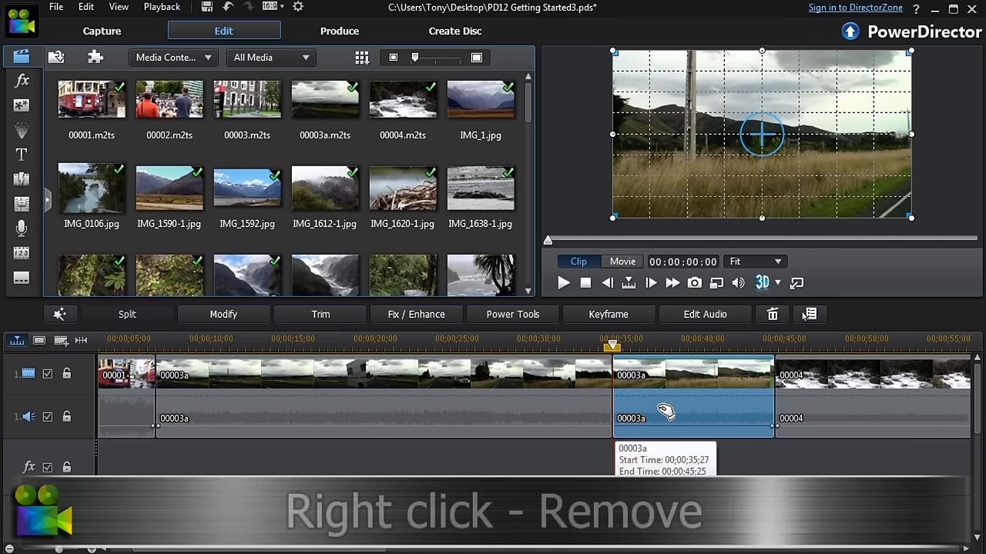
pyautogui.rightClick(664, 413)
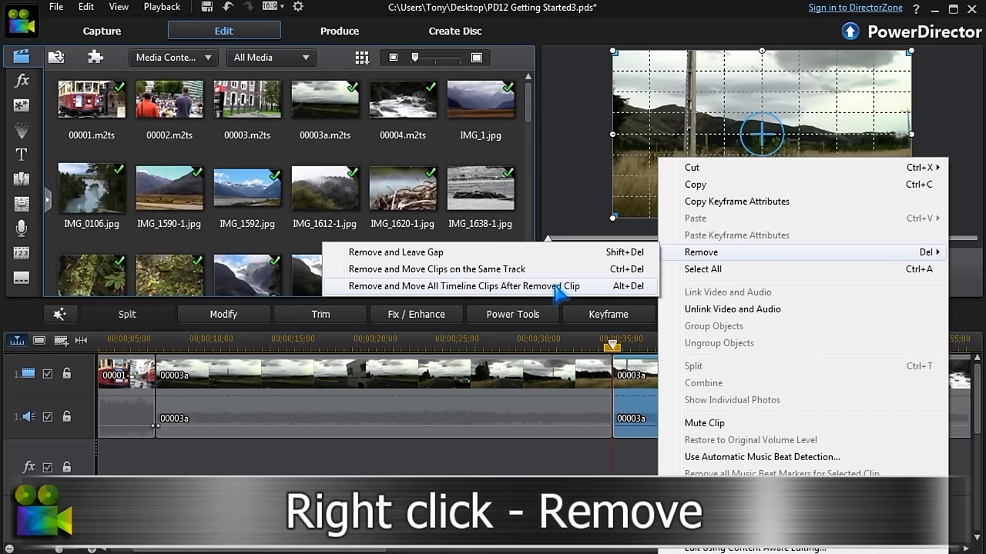
pyautogui.click(462, 286)
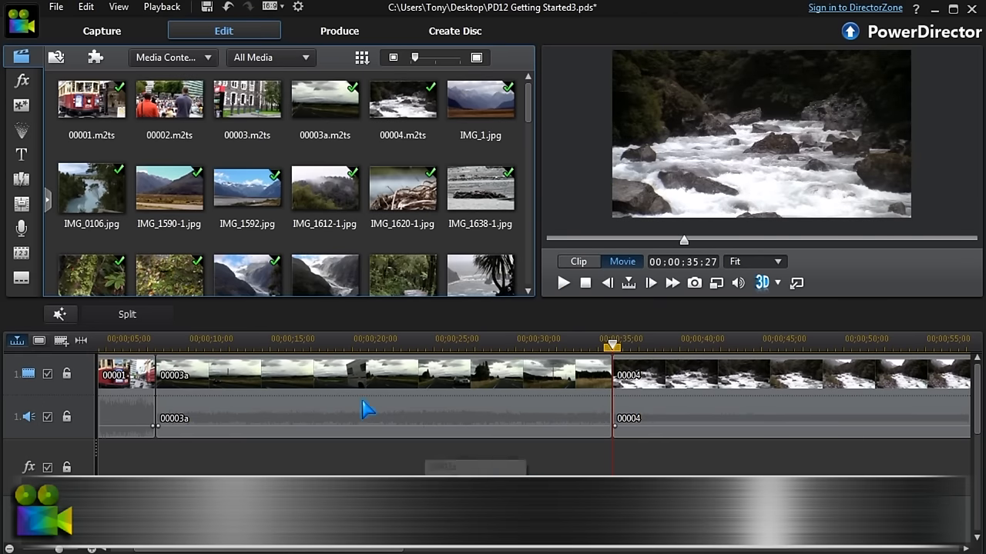
pyautogui.moveTo(17, 197)
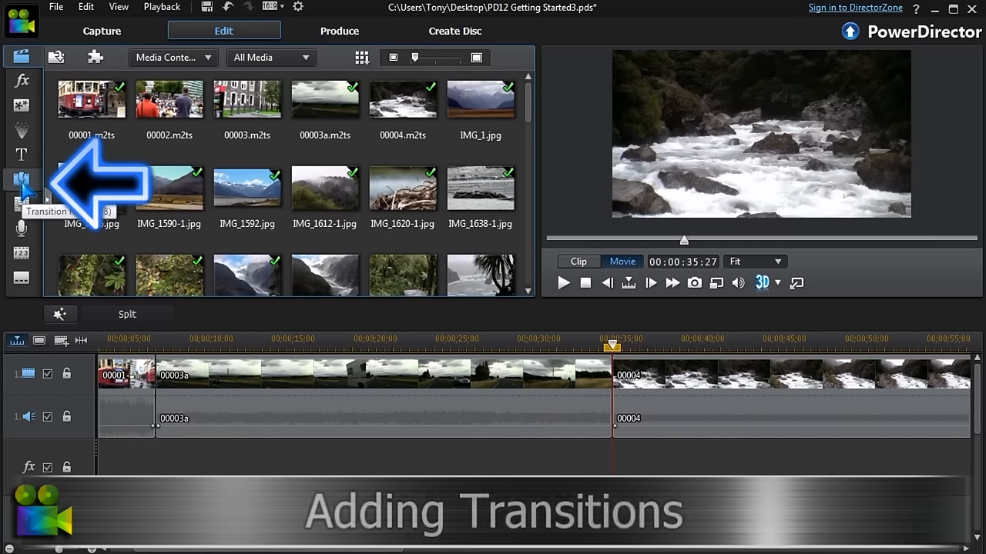
# Apply the Fade transition from the Transition Room to the first clip boundary
pyautogui.click(22, 178)
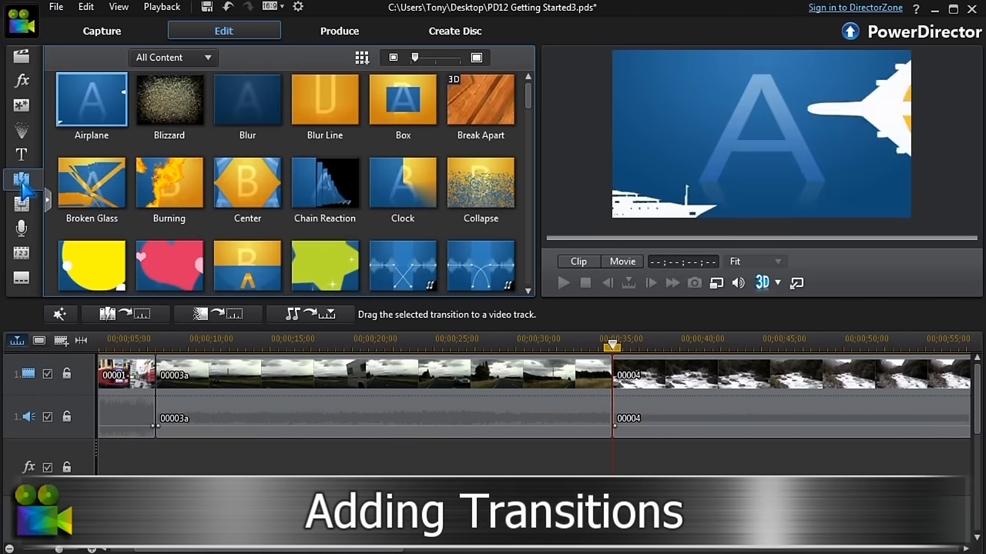
pyautogui.scroll(-3)
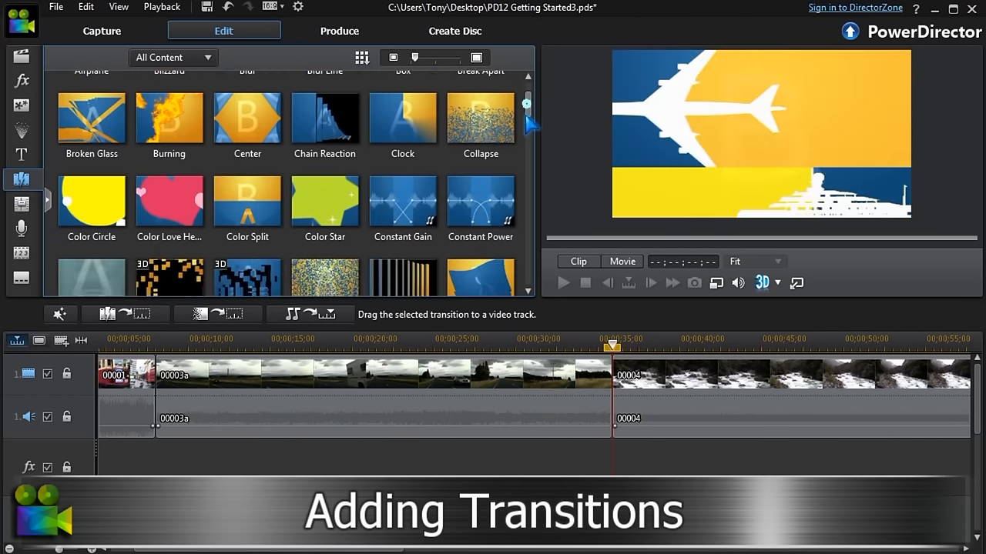
pyautogui.scroll(-3)
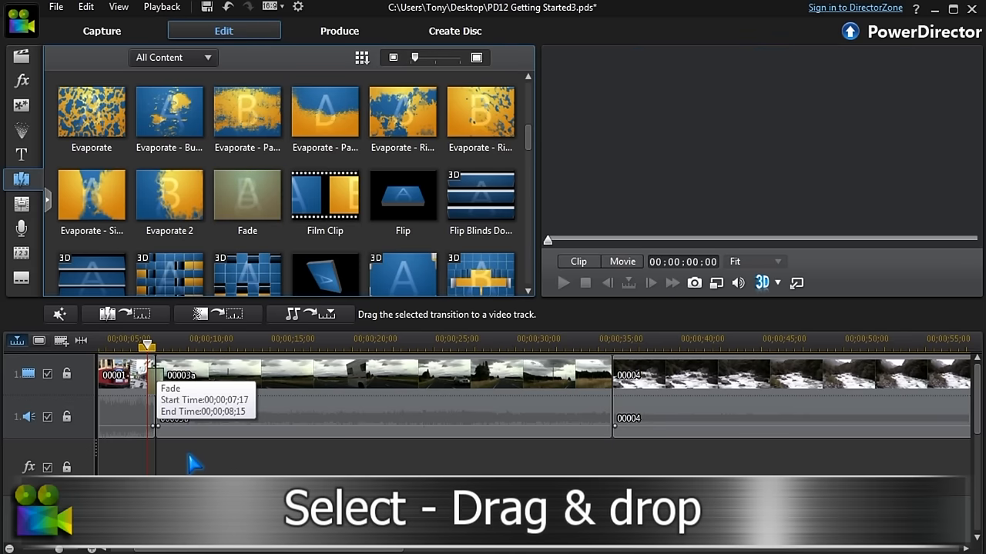
pyautogui.click(157, 374)
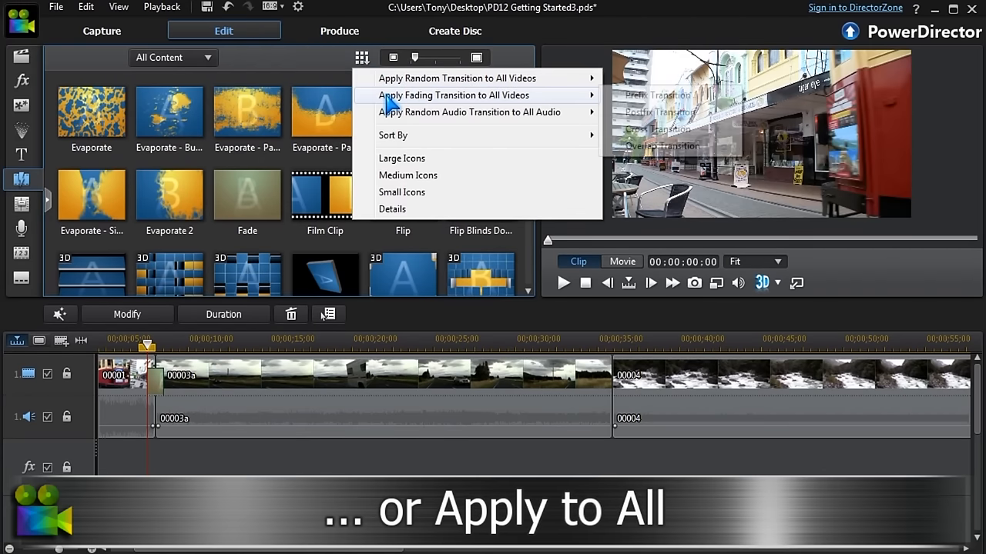
pyautogui.moveTo(701, 168)
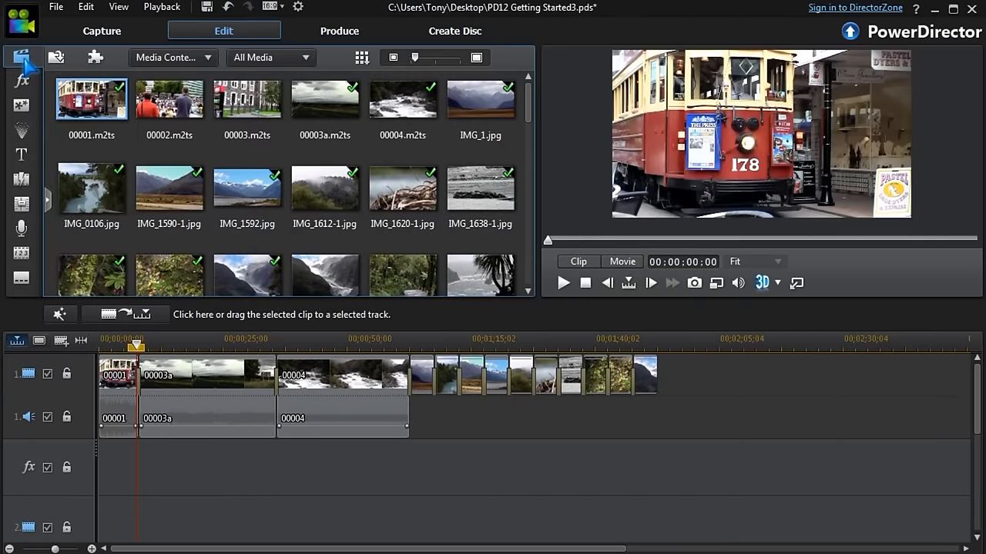
# Insert the 0,0,0 black colour board at the timeline start with Insert Here and Move Clips
pyautogui.click(173, 57)
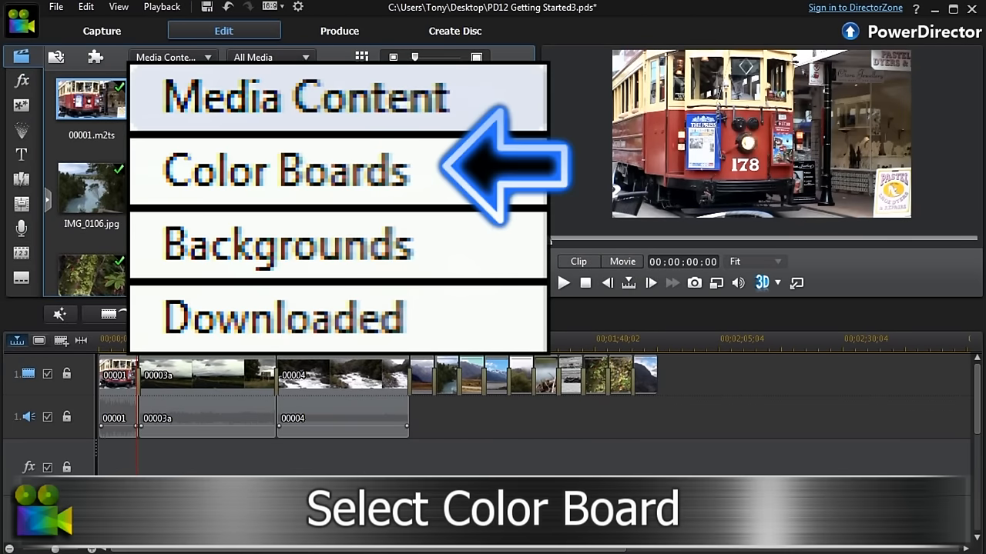
pyautogui.click(285, 170)
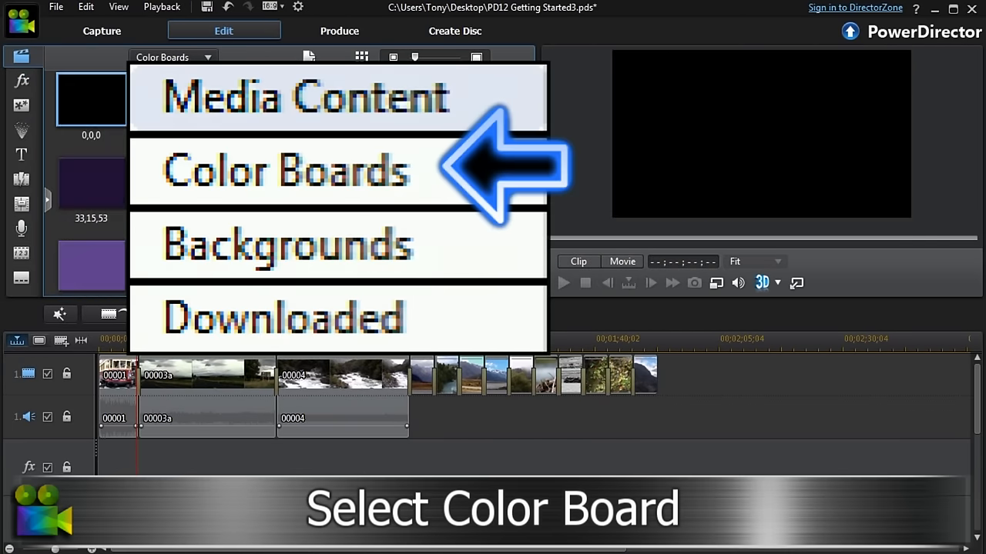
pyautogui.click(283, 169)
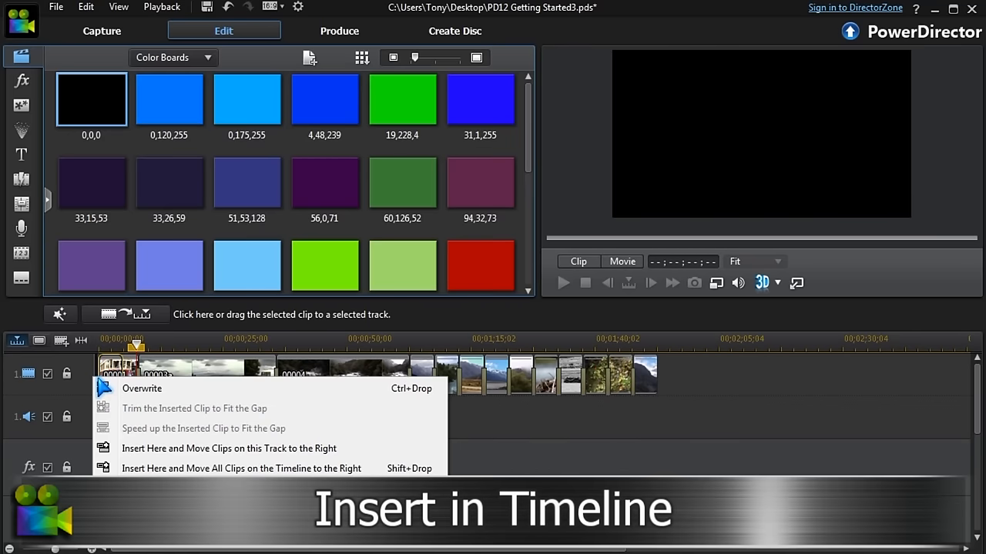
pyautogui.click(142, 388)
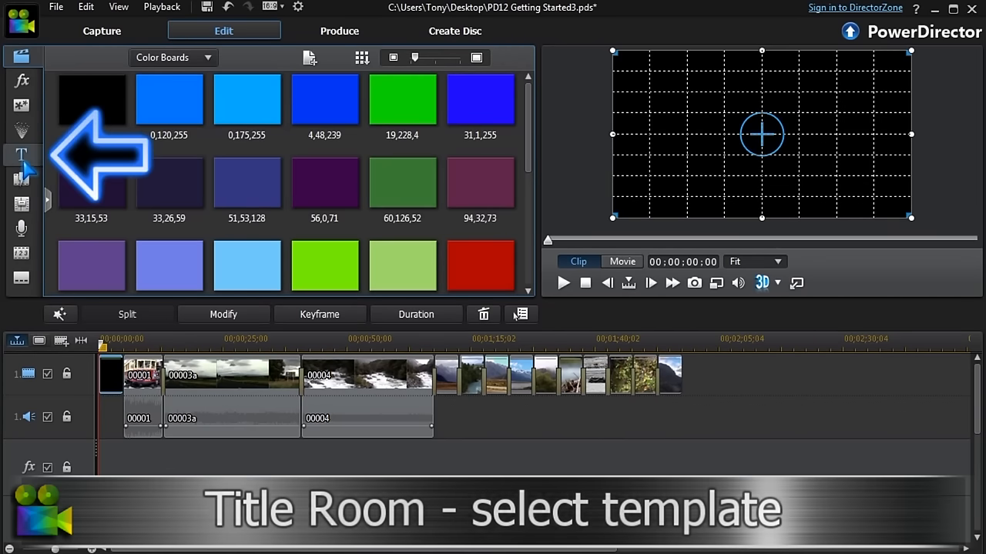
# Drag the 2D Default title from the Title Room to the project start and modify it
pyautogui.click(21, 156)
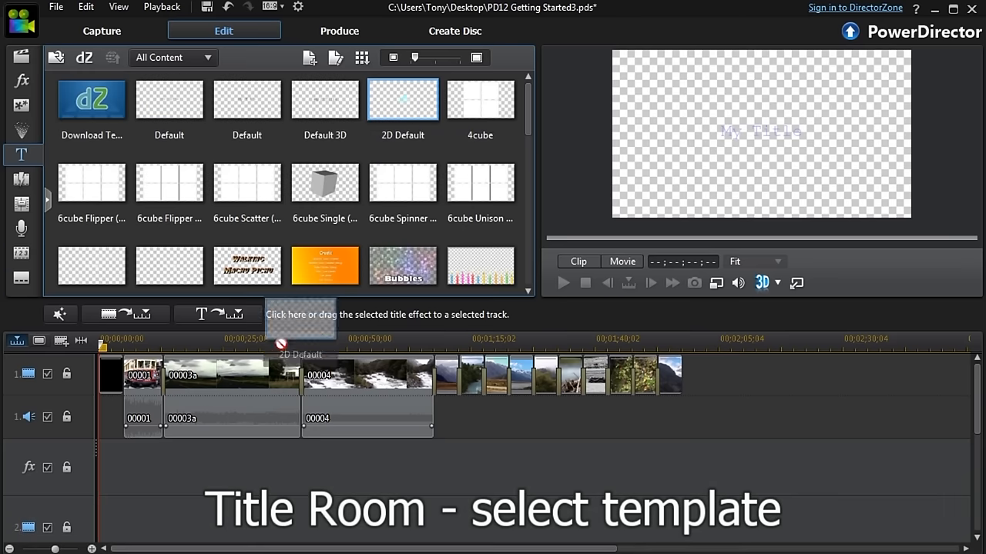
pyautogui.moveTo(402, 98); pyautogui.dragTo(115, 512)
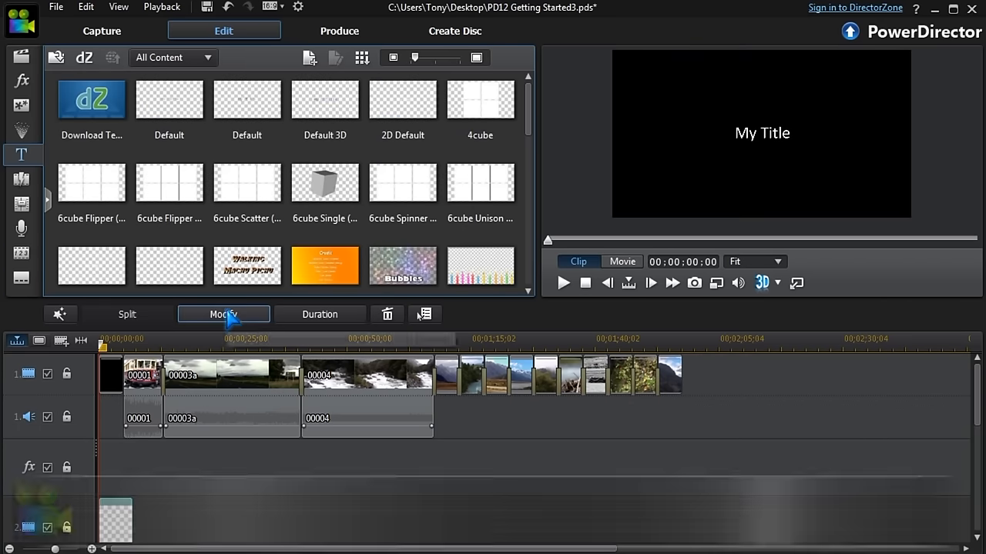
pyautogui.click(223, 314)
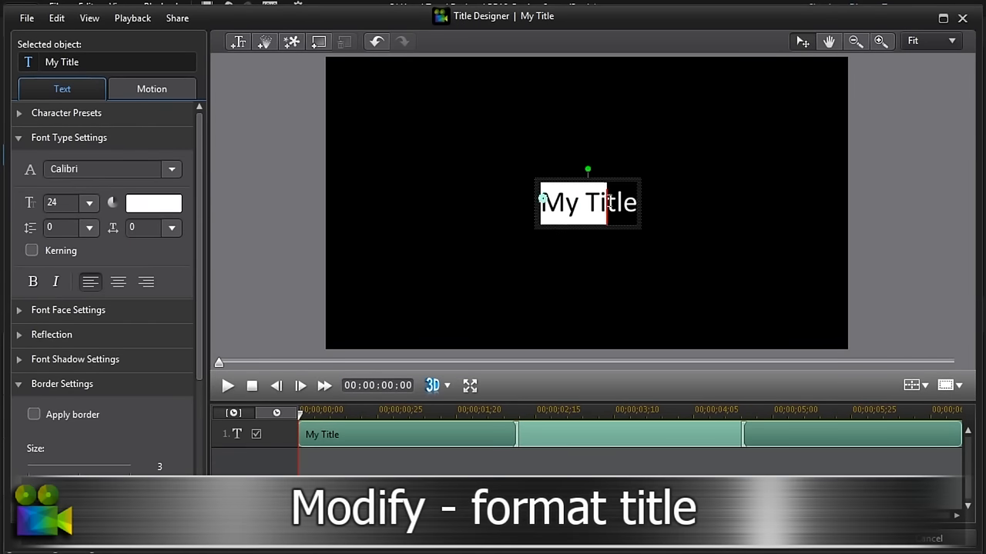
# Replace the title text with 'NEW ZEALAND HOLIDAY'
pyautogui.write('N')
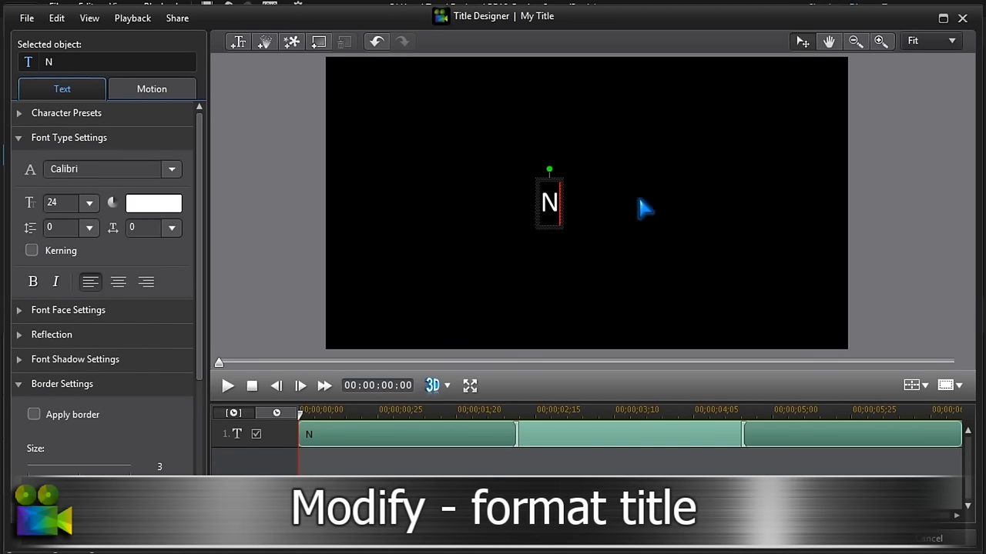
pyautogui.write('EW ZEA')
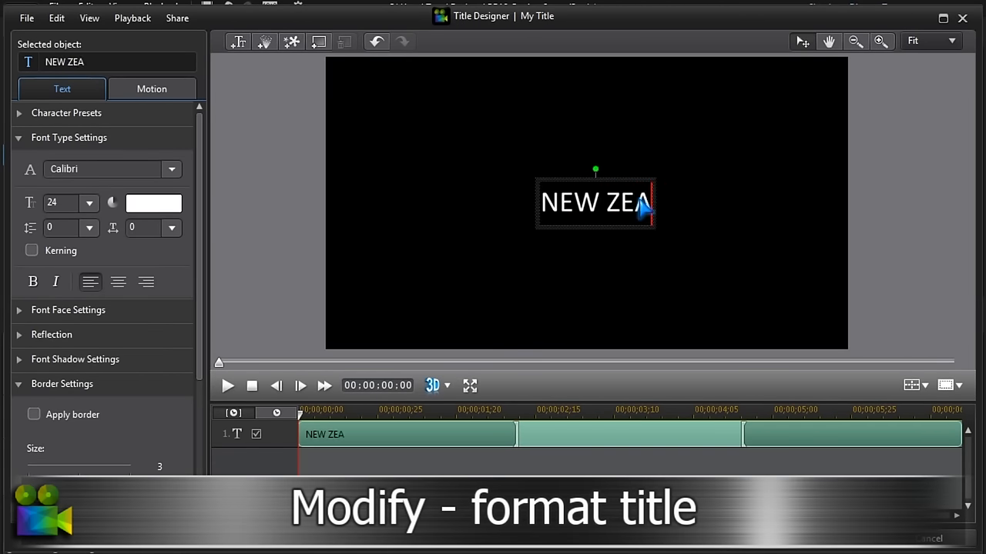
pyautogui.write('LAND HOLIDAY')
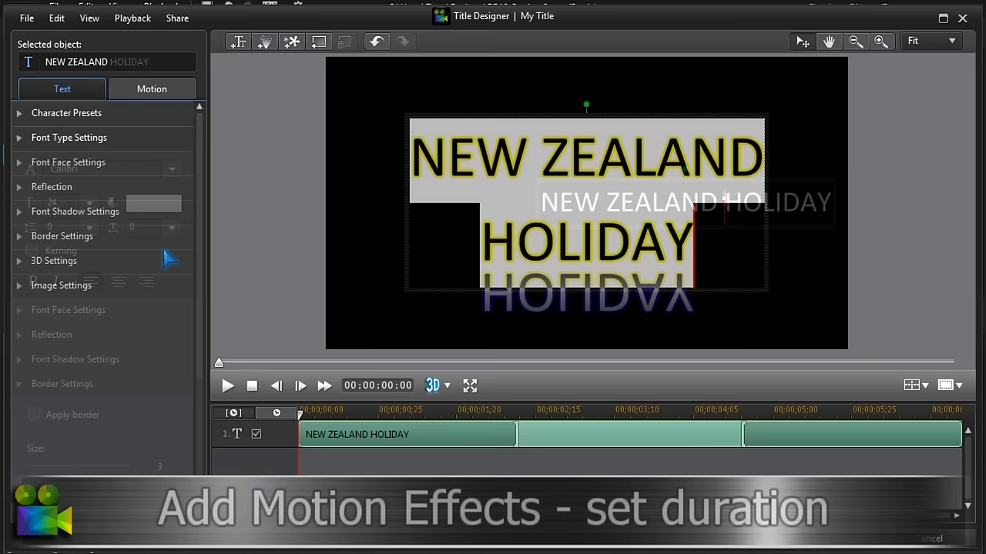
# Apply a reflected outlined character preset, lengthen the title's duration, then go to Produce
pyautogui.click(151, 87)
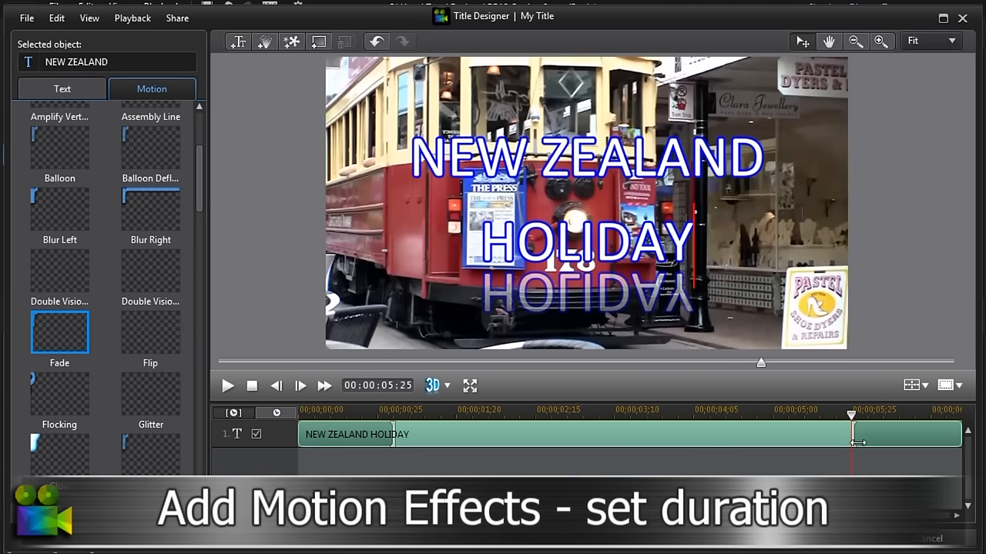
pyautogui.moveTo(850, 434); pyautogui.dragTo(870, 434)
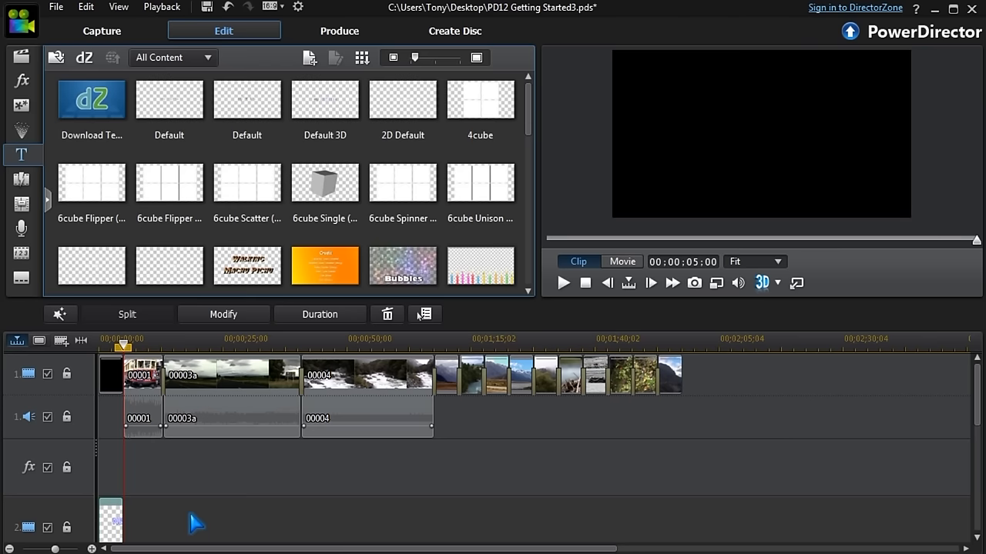
pyautogui.click(339, 31)
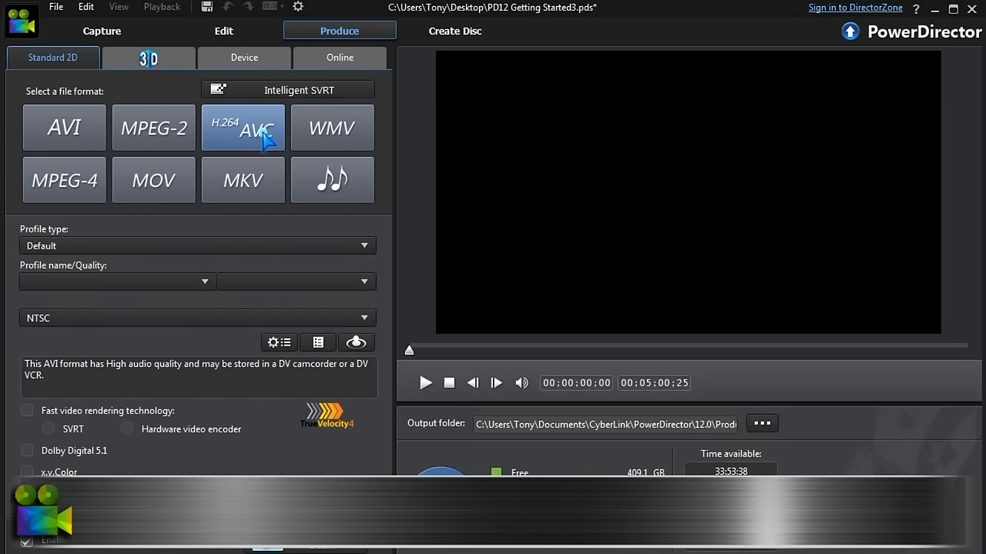
# Choose H.264 AVC output, review the Online sharing options, then start Create Disc
pyautogui.click(243, 128)
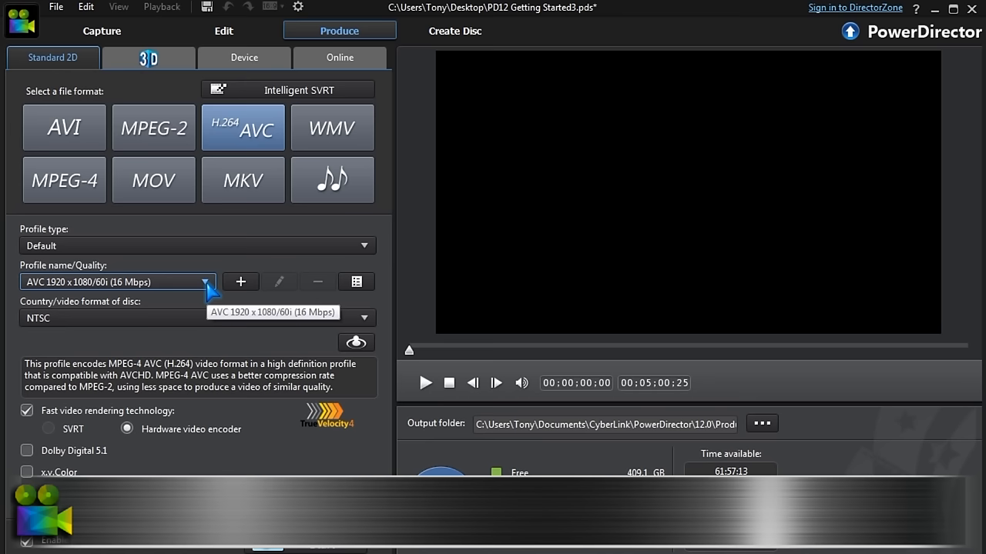
pyautogui.moveTo(354, 75)
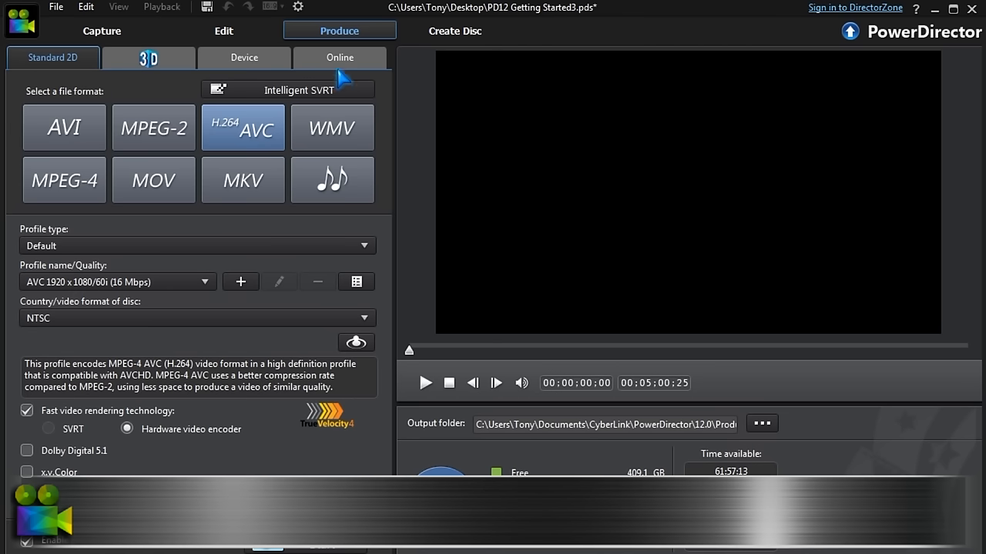
pyautogui.click(339, 57)
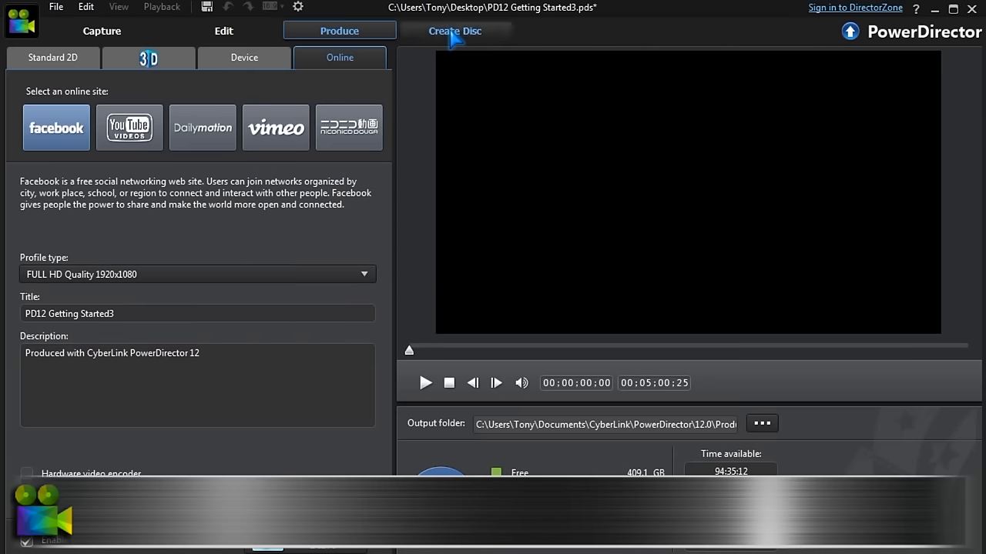
pyautogui.click(454, 31)
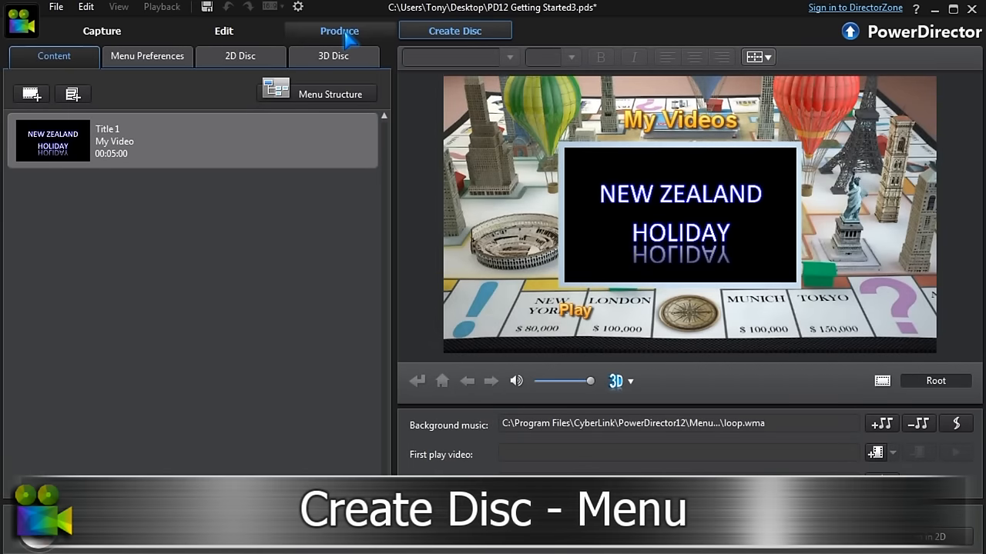
# Review Menu Preferences and templates, then show the 2D Disc format settings
pyautogui.click(148, 55)
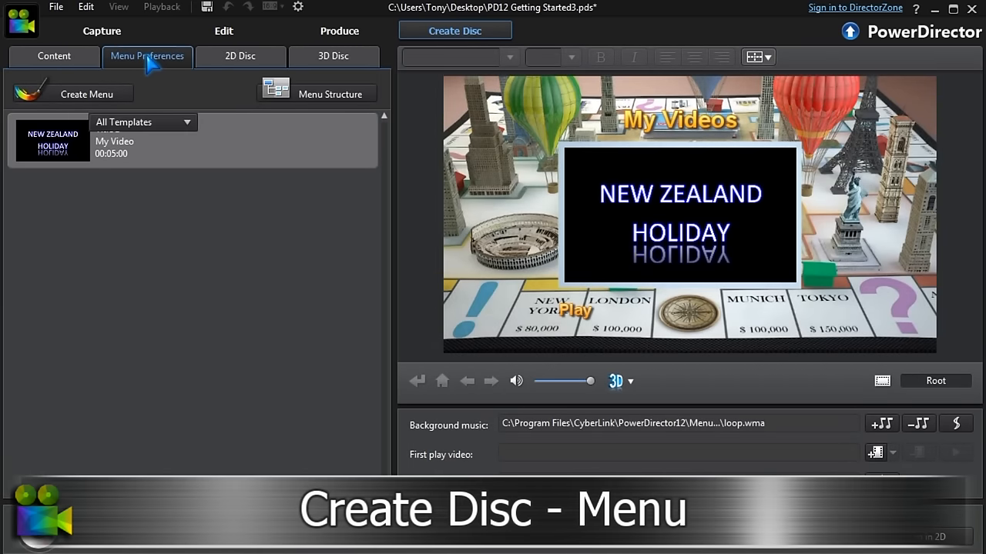
pyautogui.click(240, 56)
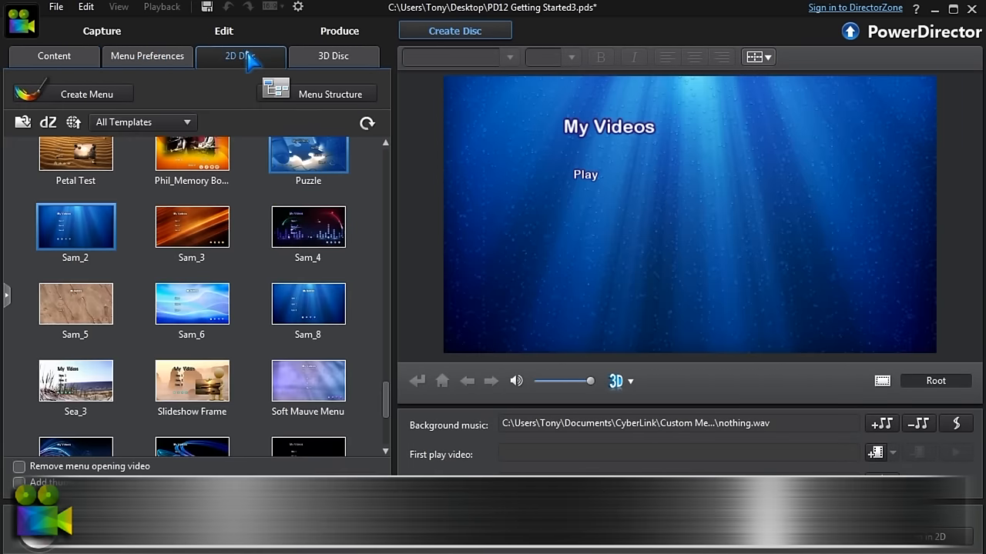
pyautogui.click(240, 55)
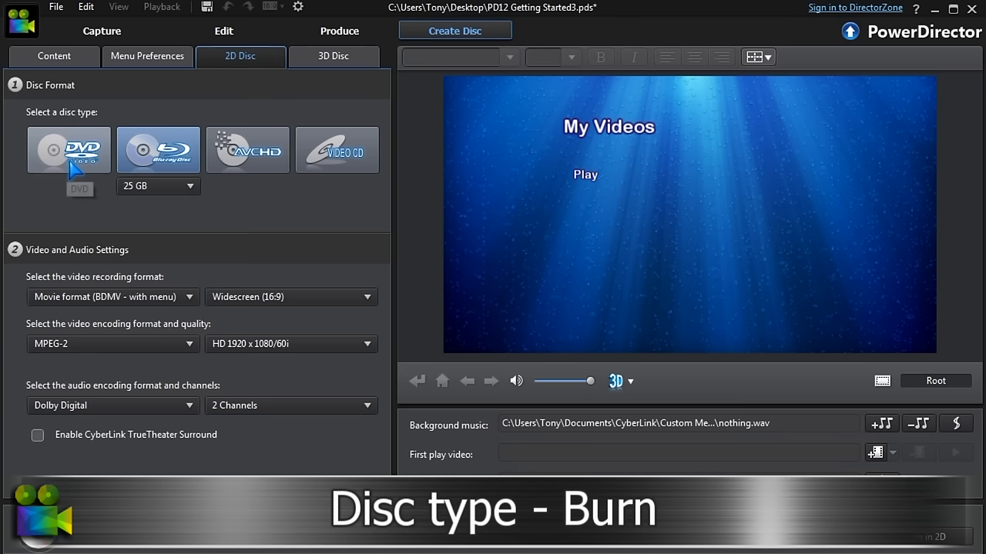